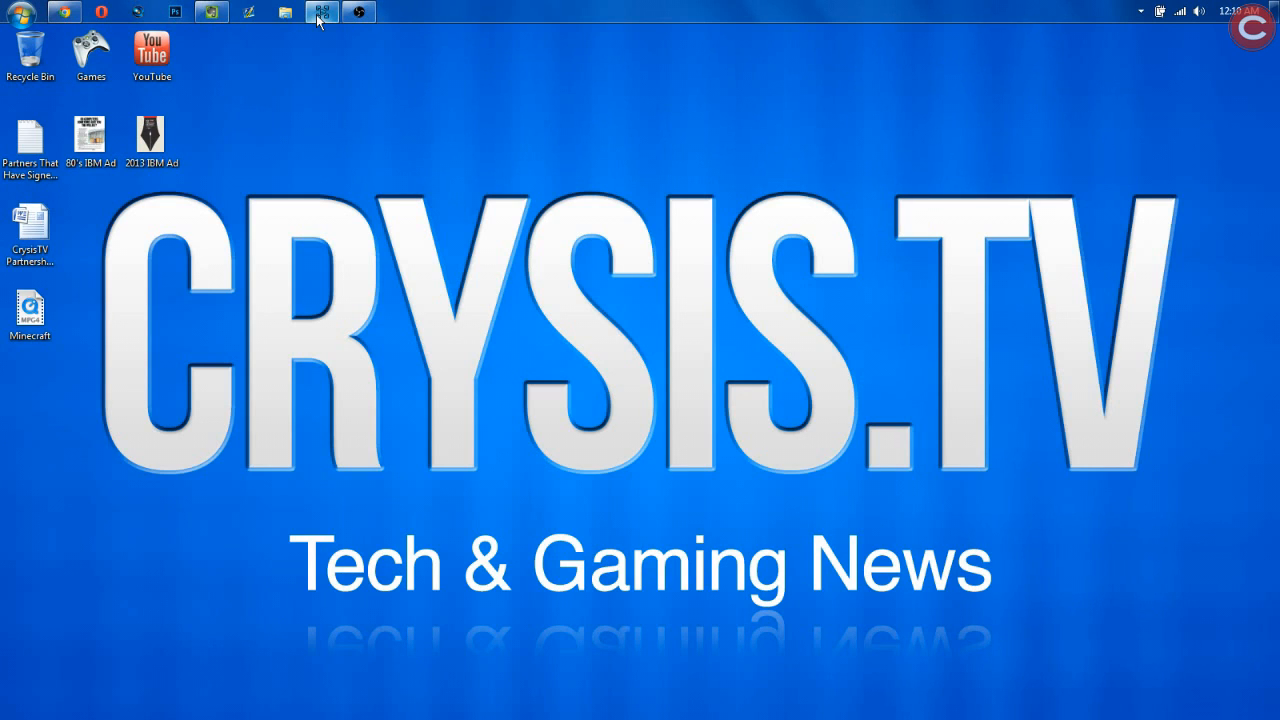
Step: Launch Elgato Game Capture HD from the taskbar to show the live Xbox preview
click(322, 11)
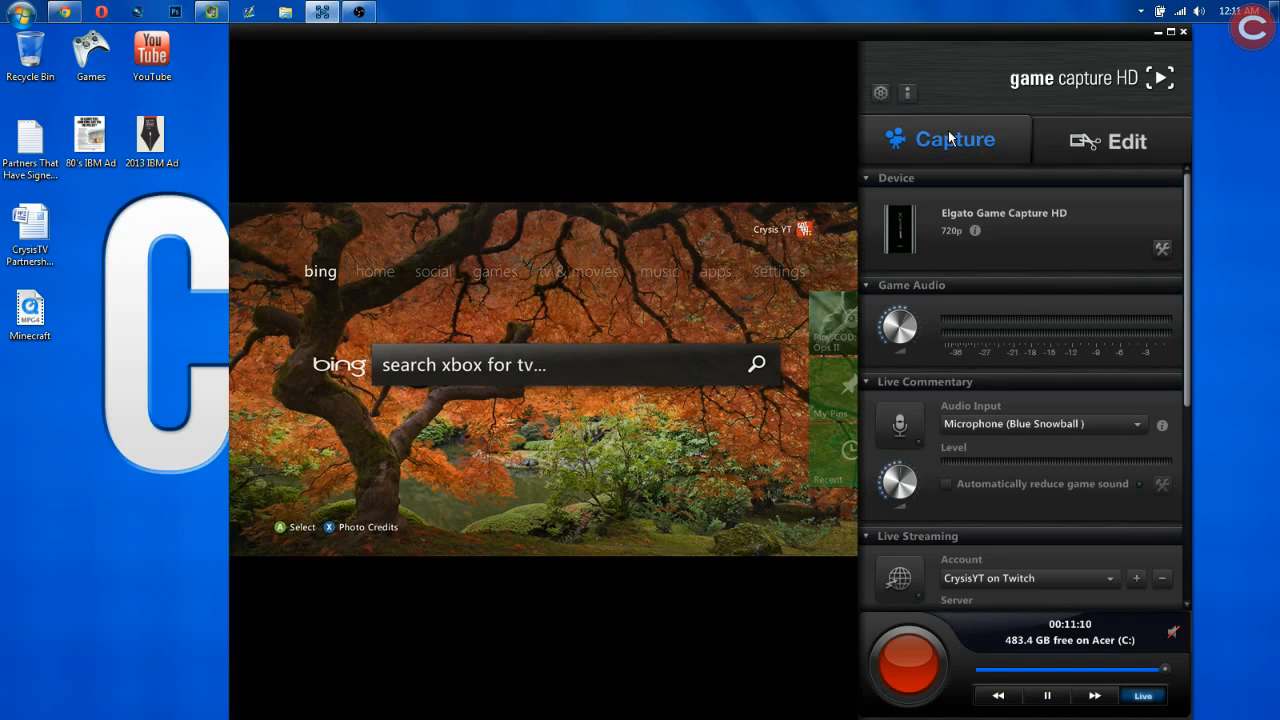
mouse_move(1005, 257)
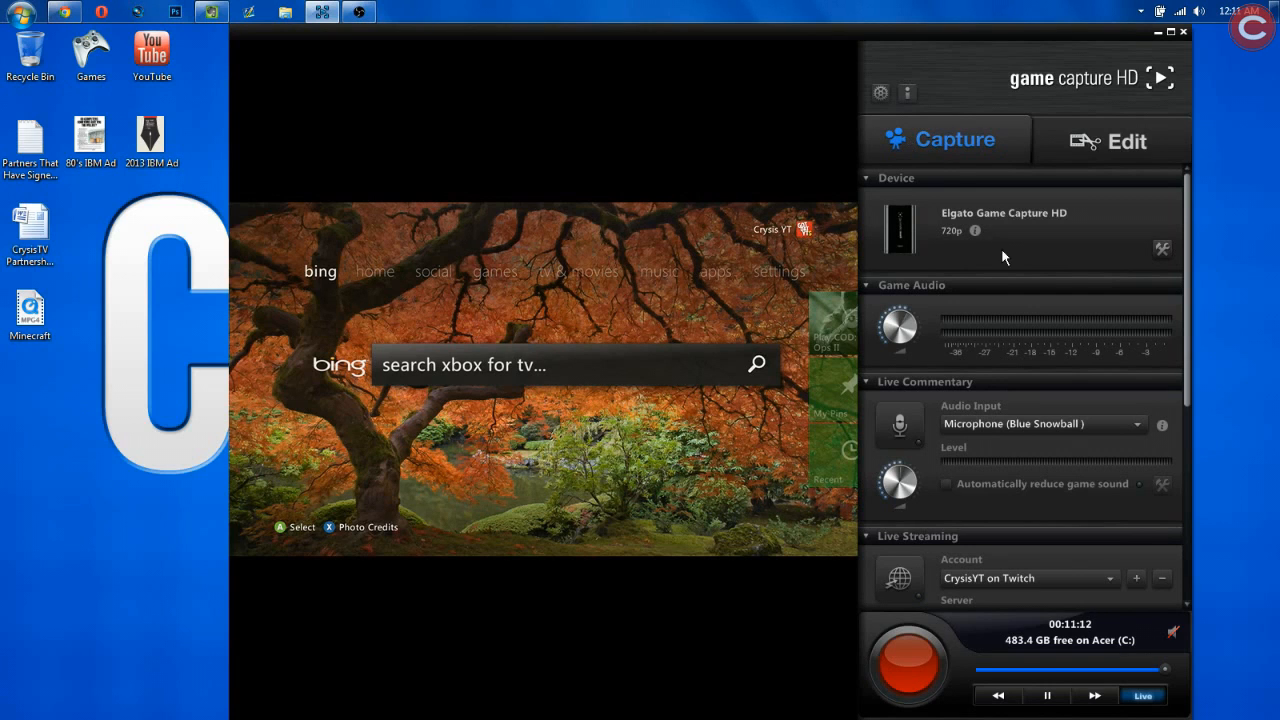
Step: Scroll to Live Streaming and add a new streaming account with the + button
scroll(down, 3)
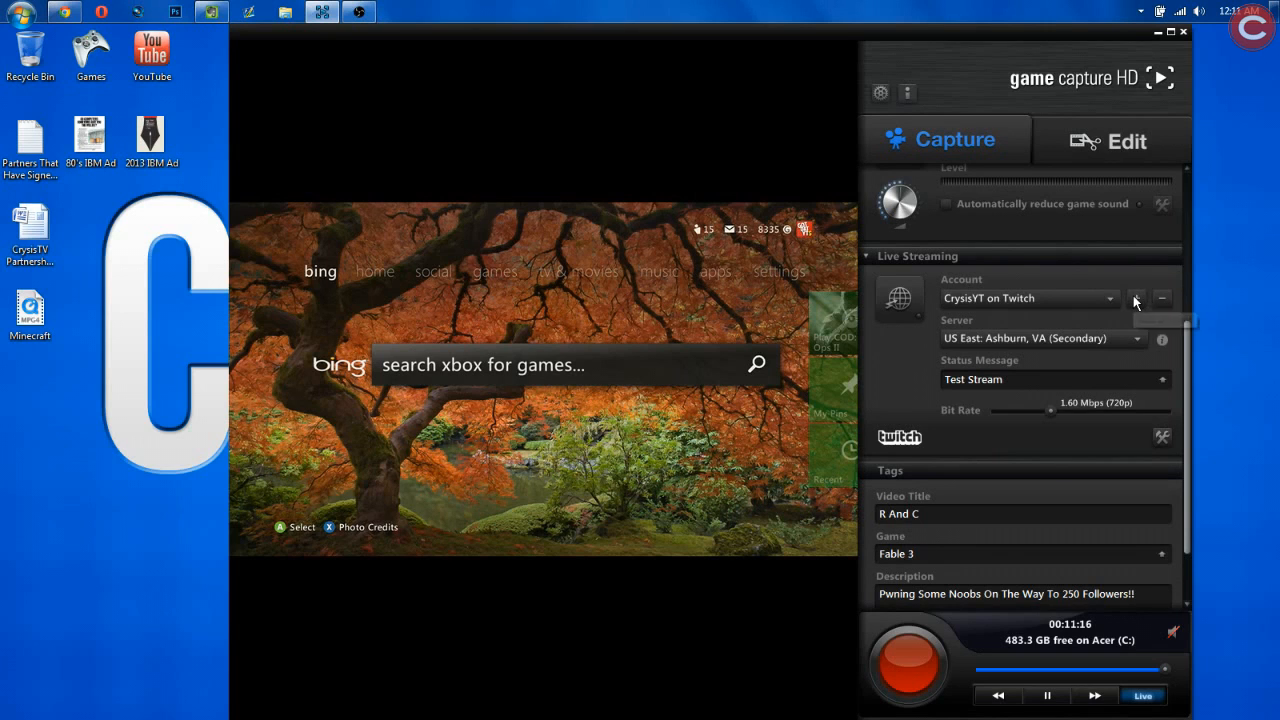
click(1136, 298)
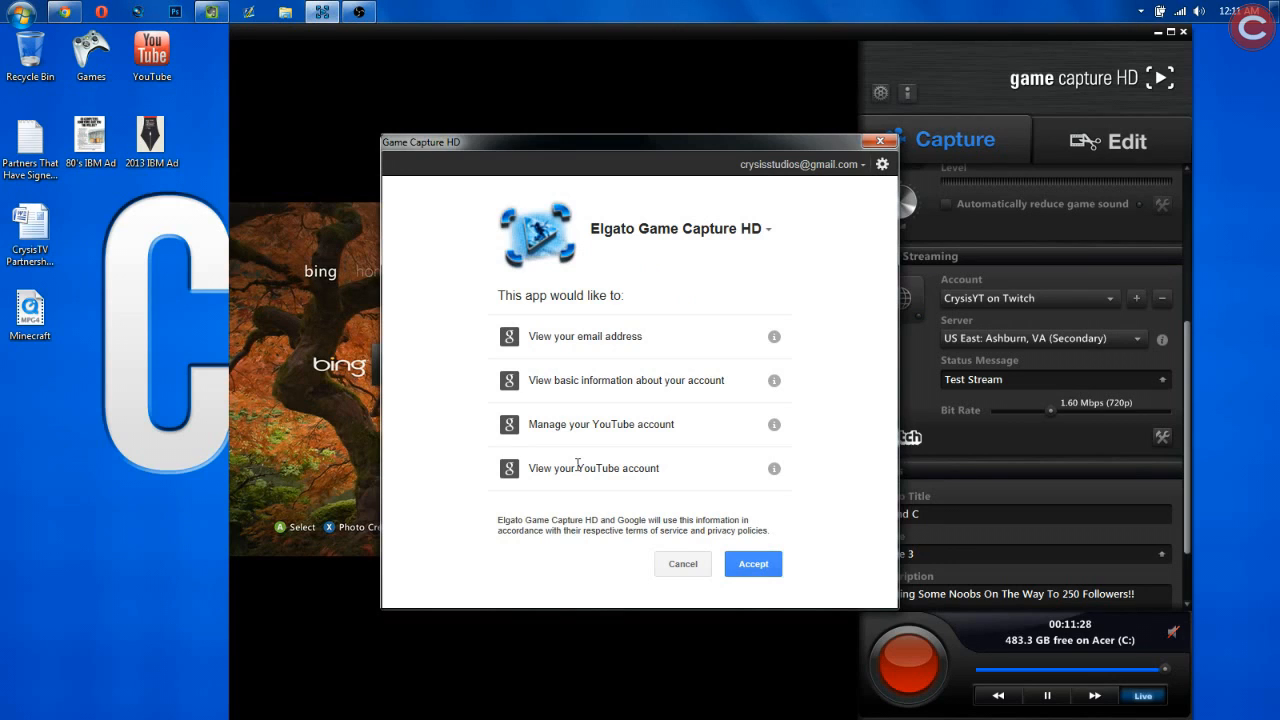
click(800, 164)
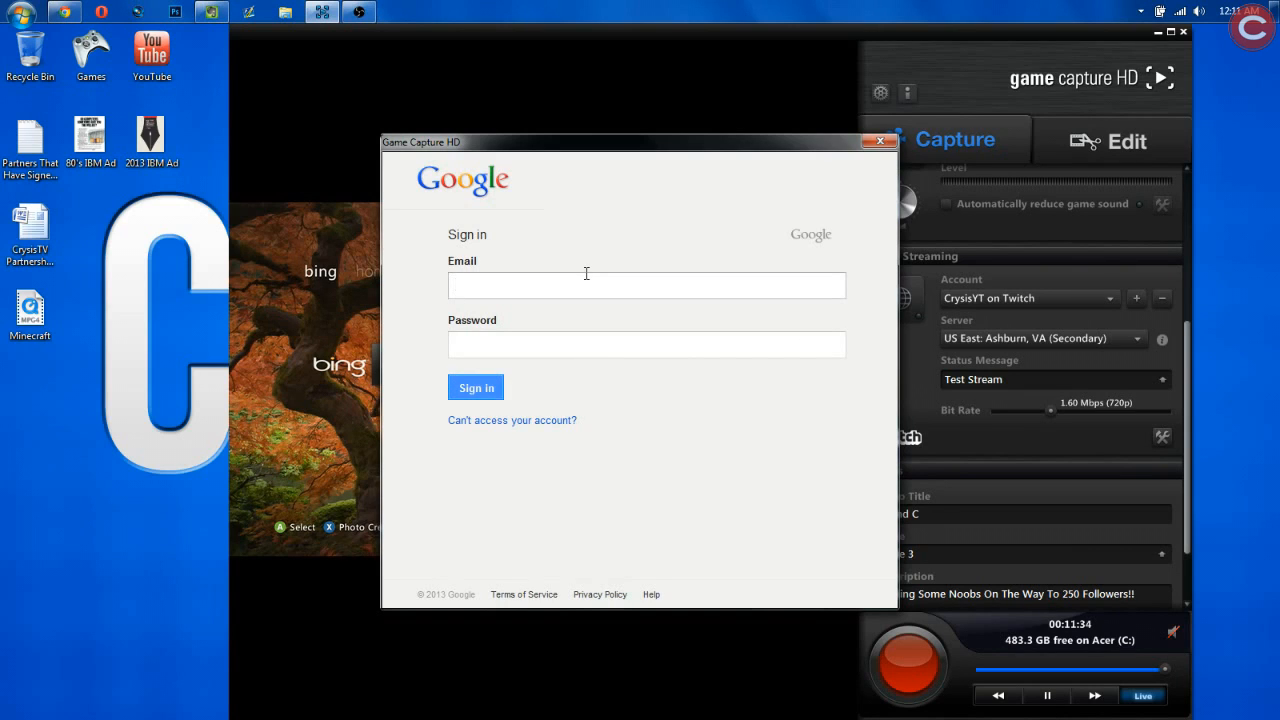
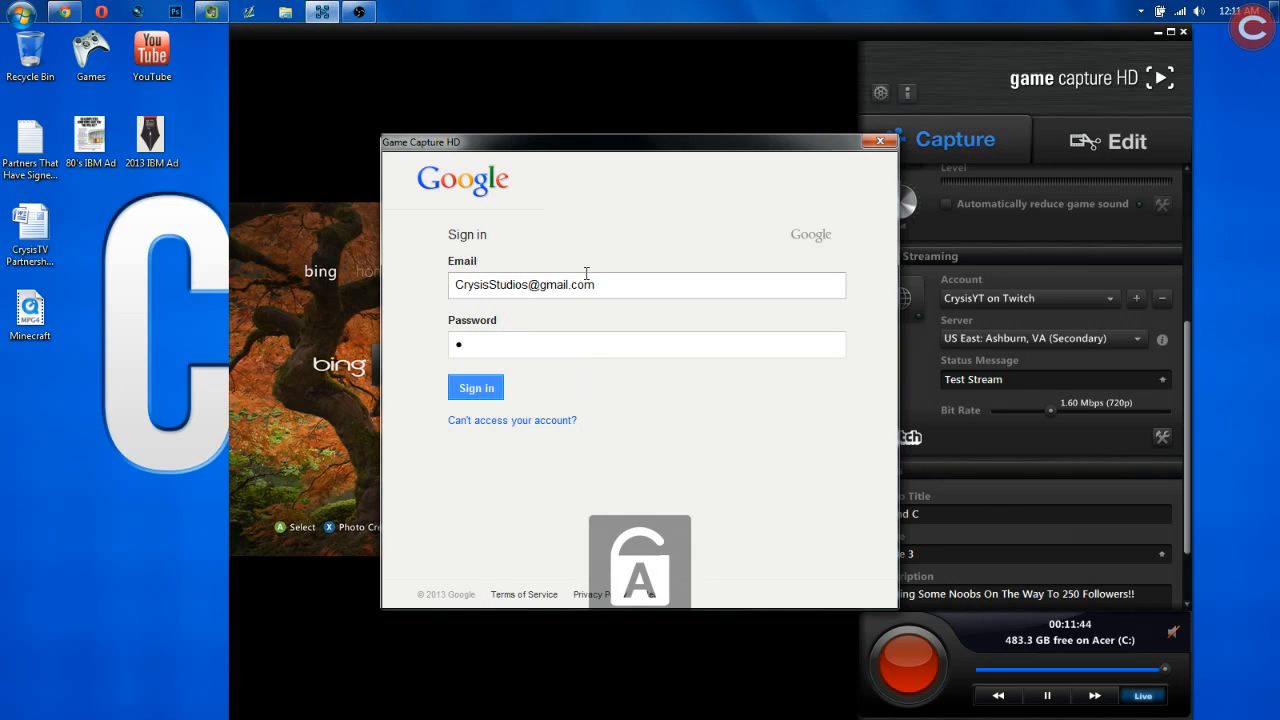
text(••)
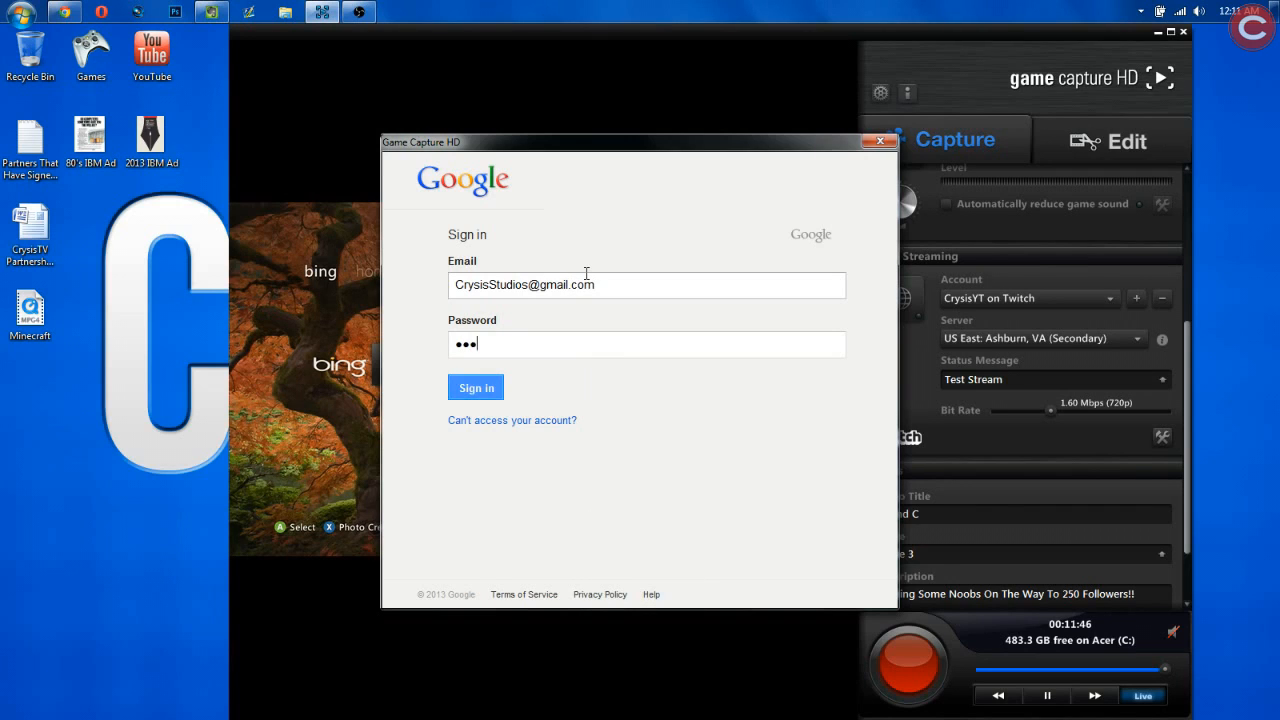
text(*)
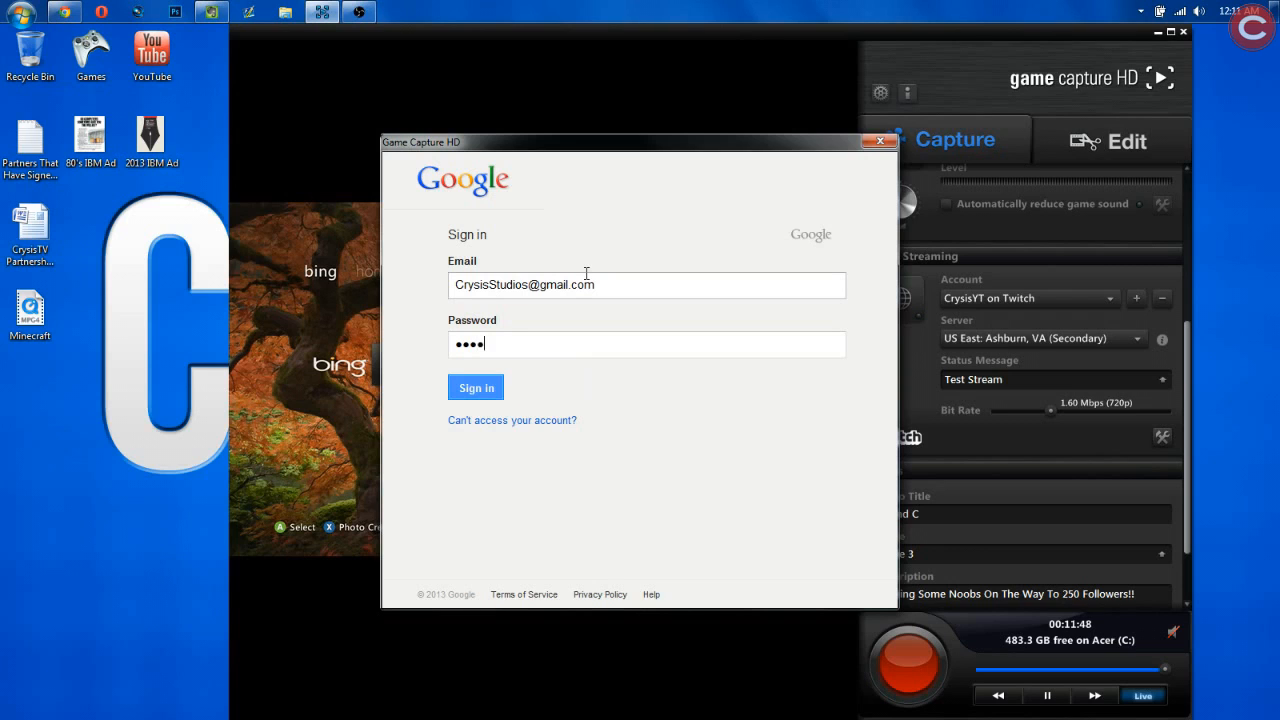
text(password)
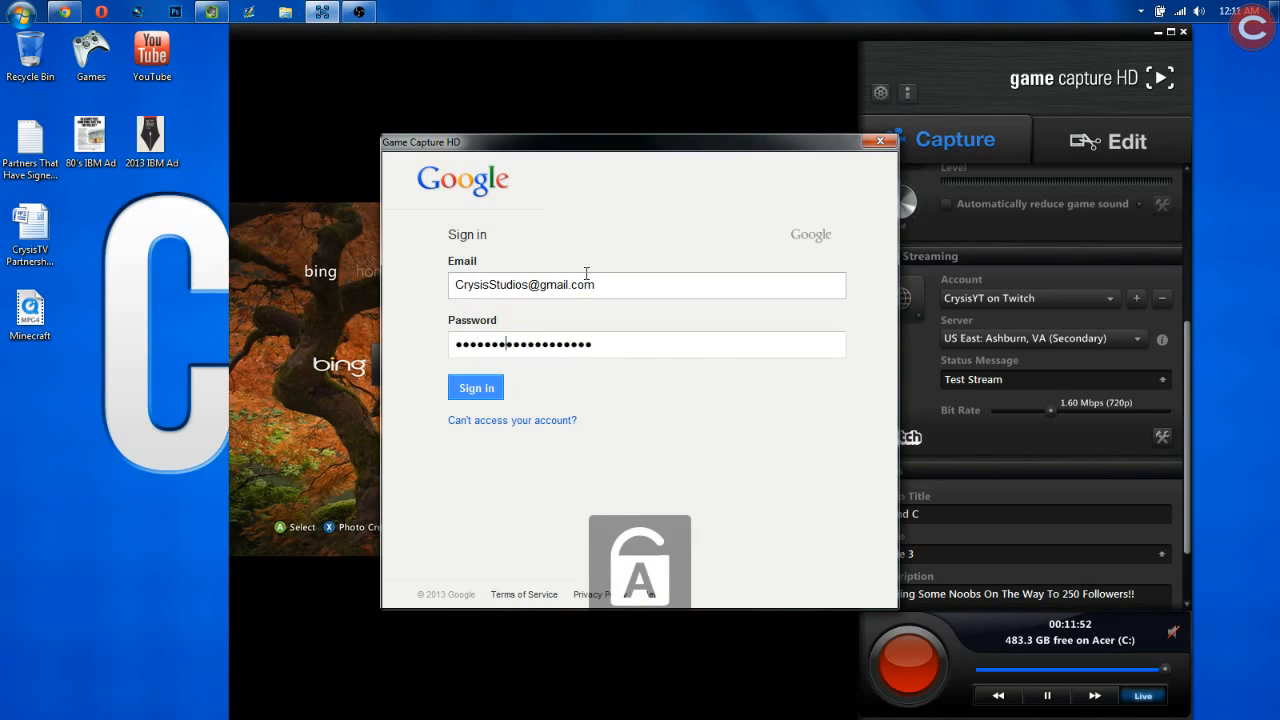
click(476, 387)
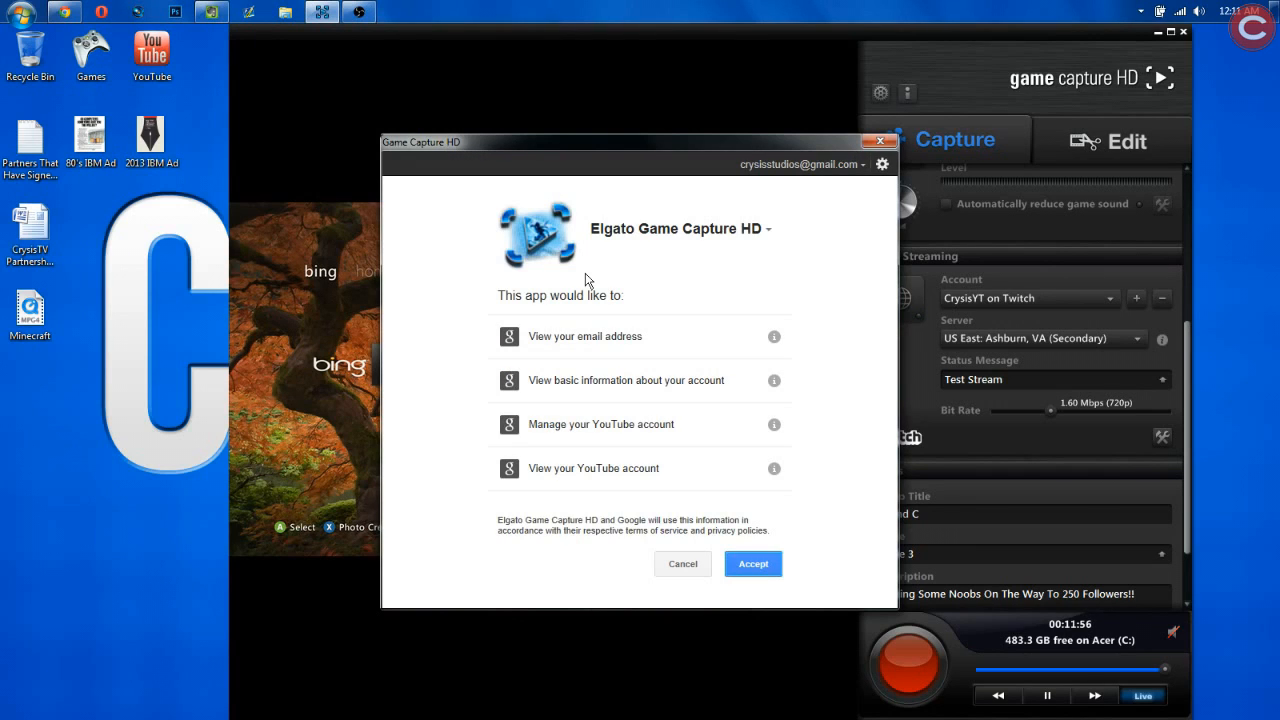
mouse_move(837, 470)
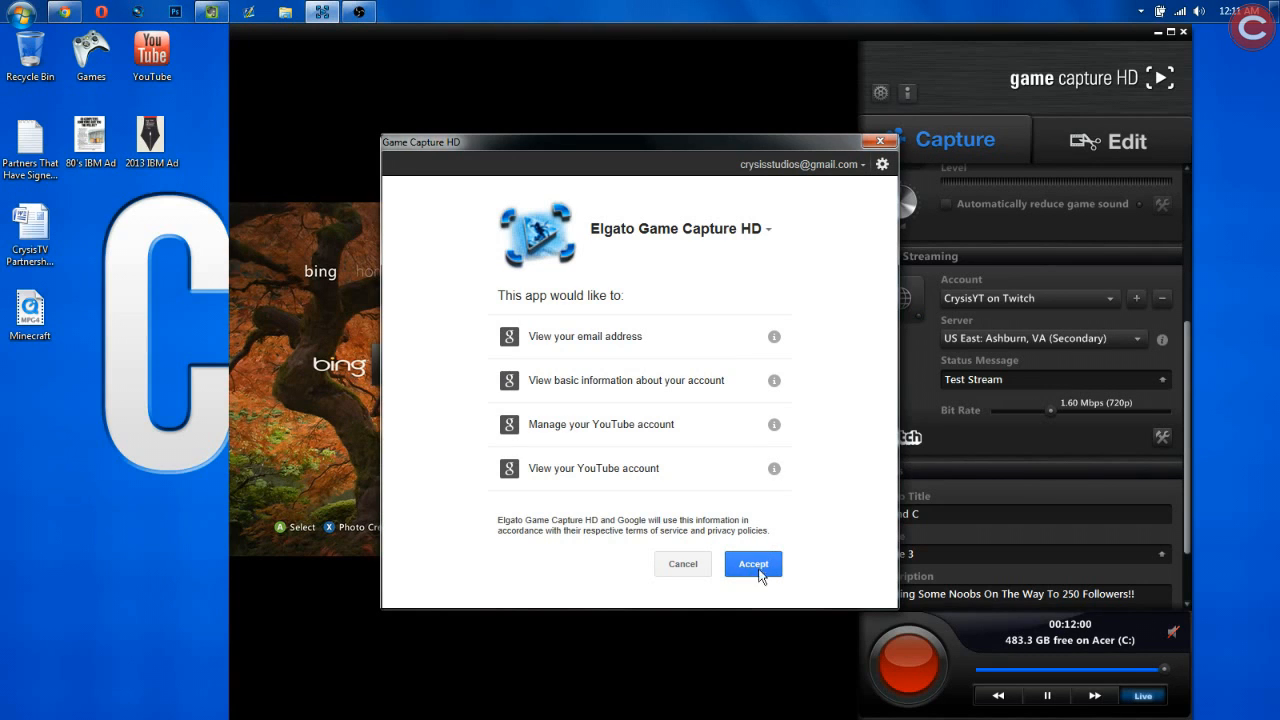
Step: Accept Google's permissions to link the YouTube account for streaming
click(752, 563)
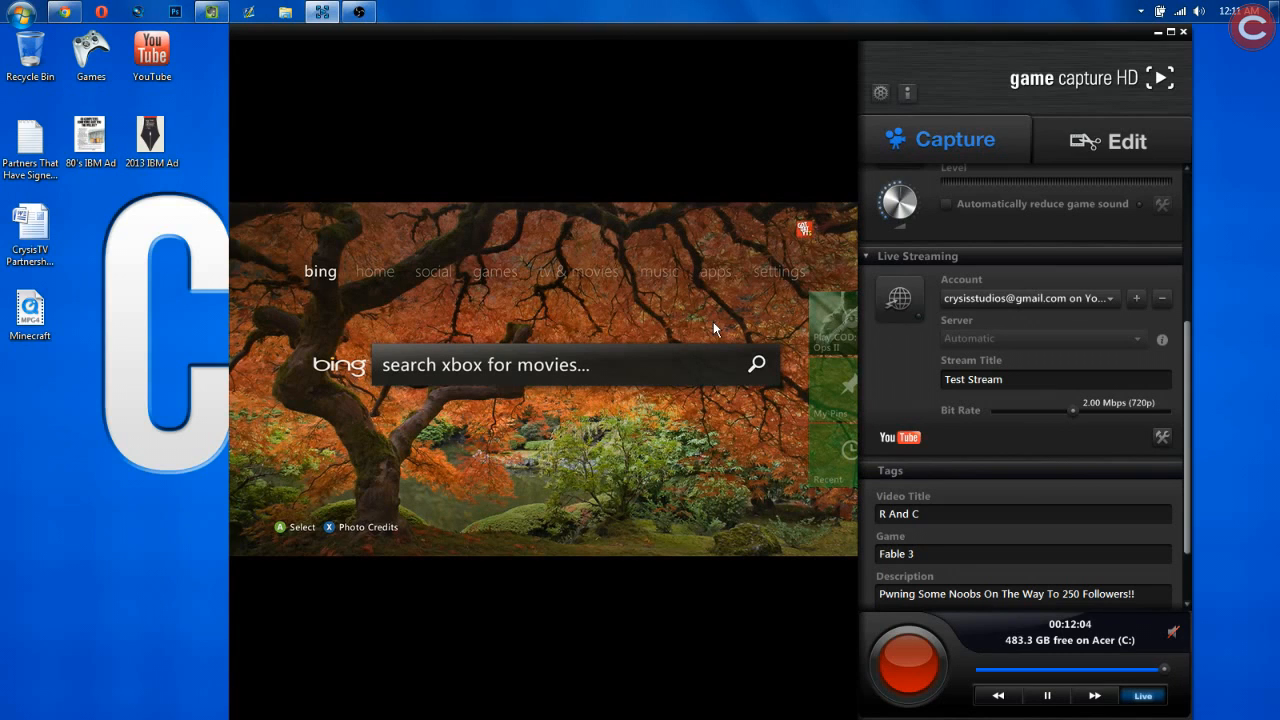
Step: Go live as 'Test Stream', with the bit rate back at 2.00 Mbps after a dip to 1.60
click(1110, 298)
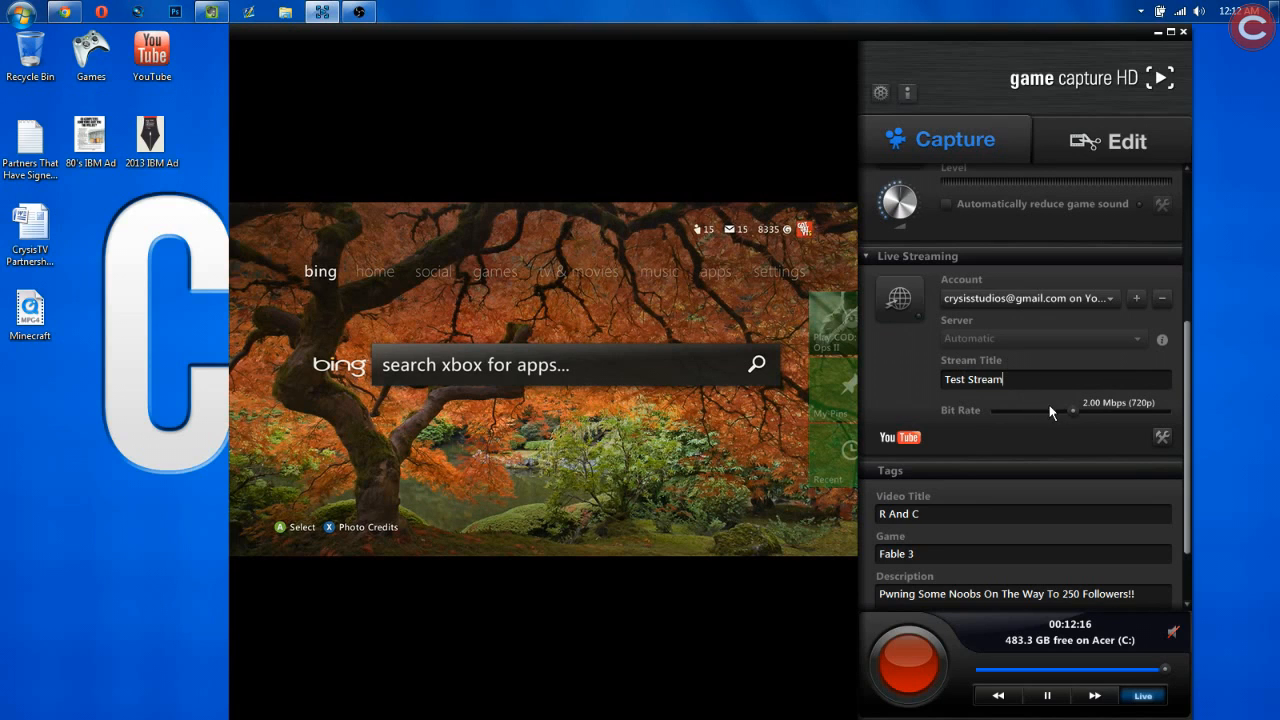
drag(1072, 411, 1050, 411)
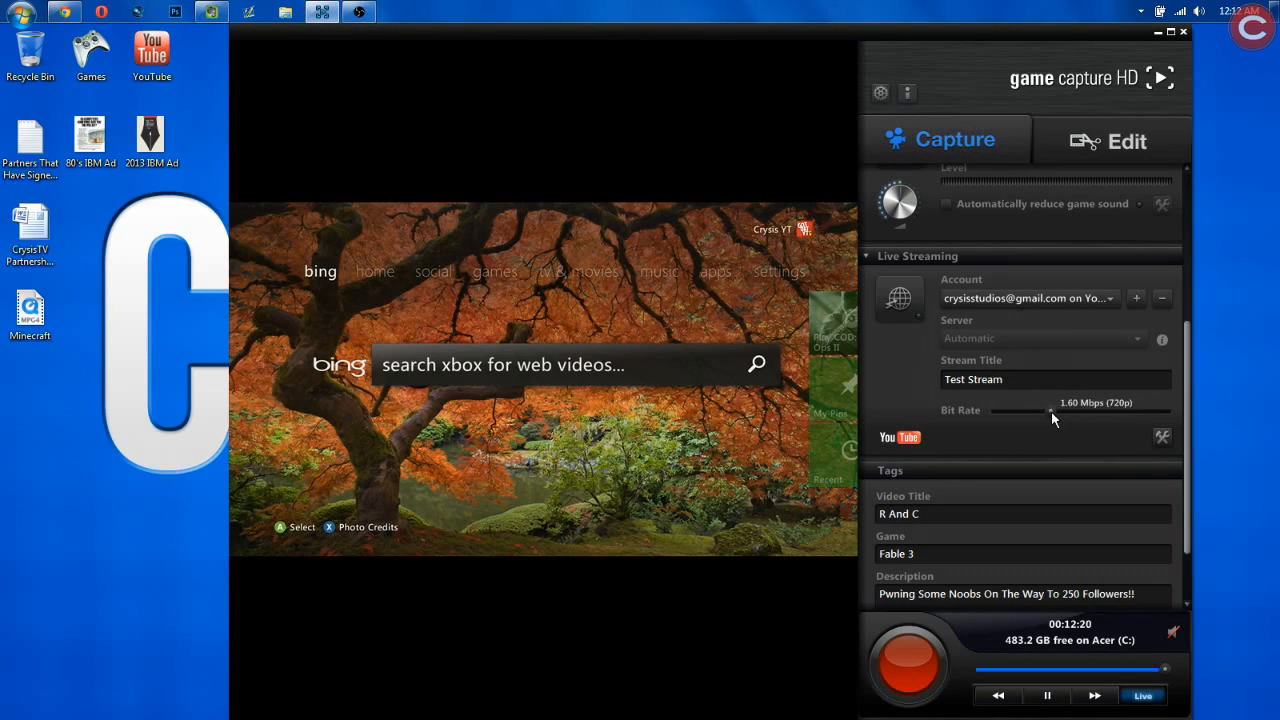
drag(1050, 409, 1068, 409)
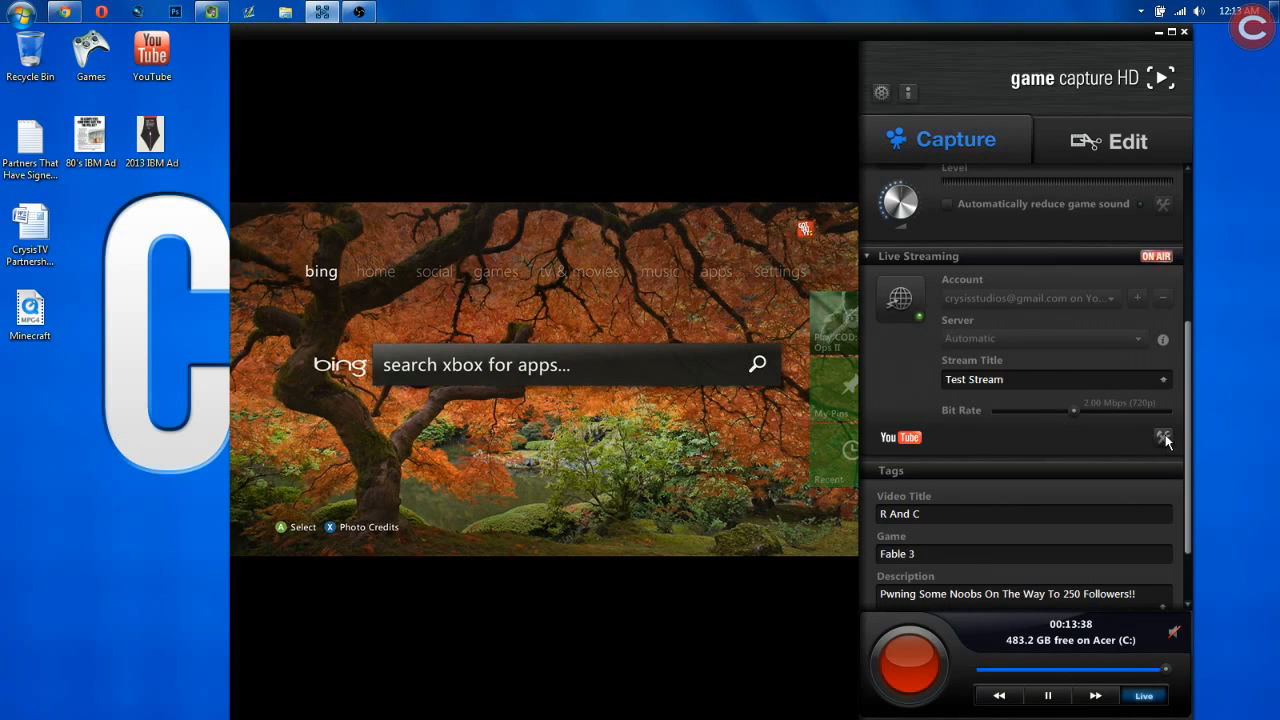
Step: Open the YouTube stream options and check privacy is Private, category Gaming
click(1164, 438)
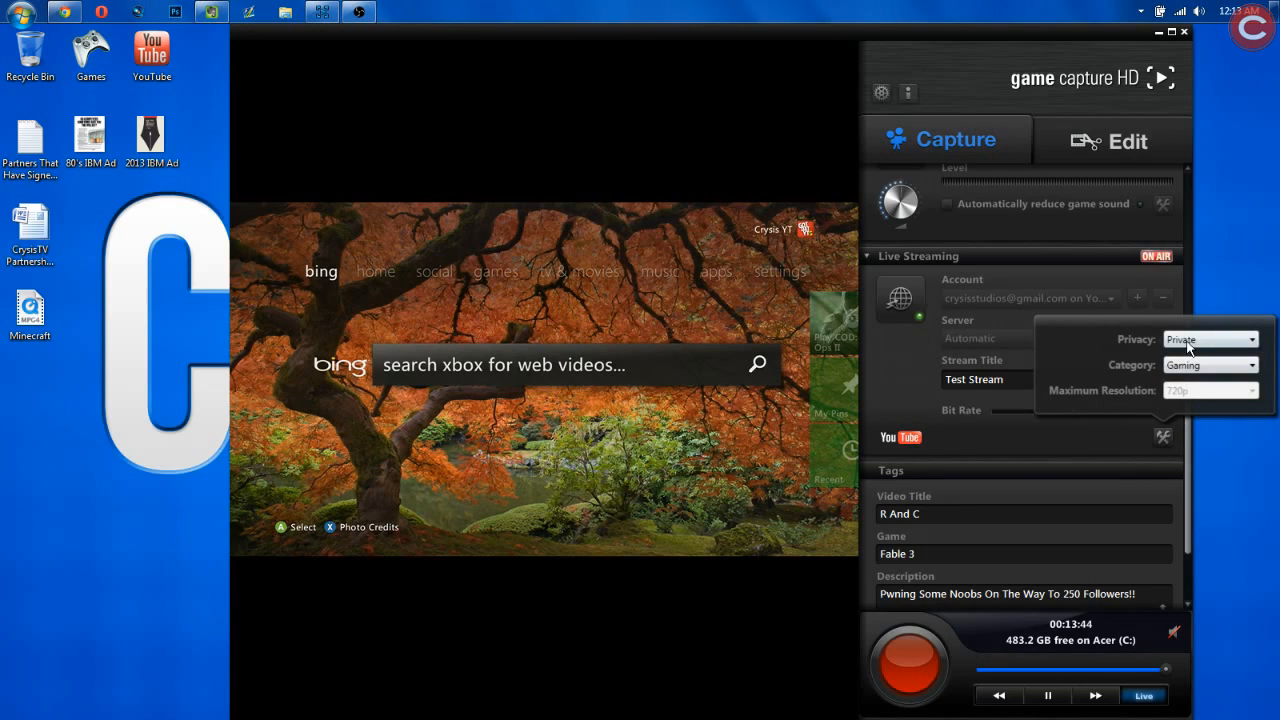
click(1210, 339)
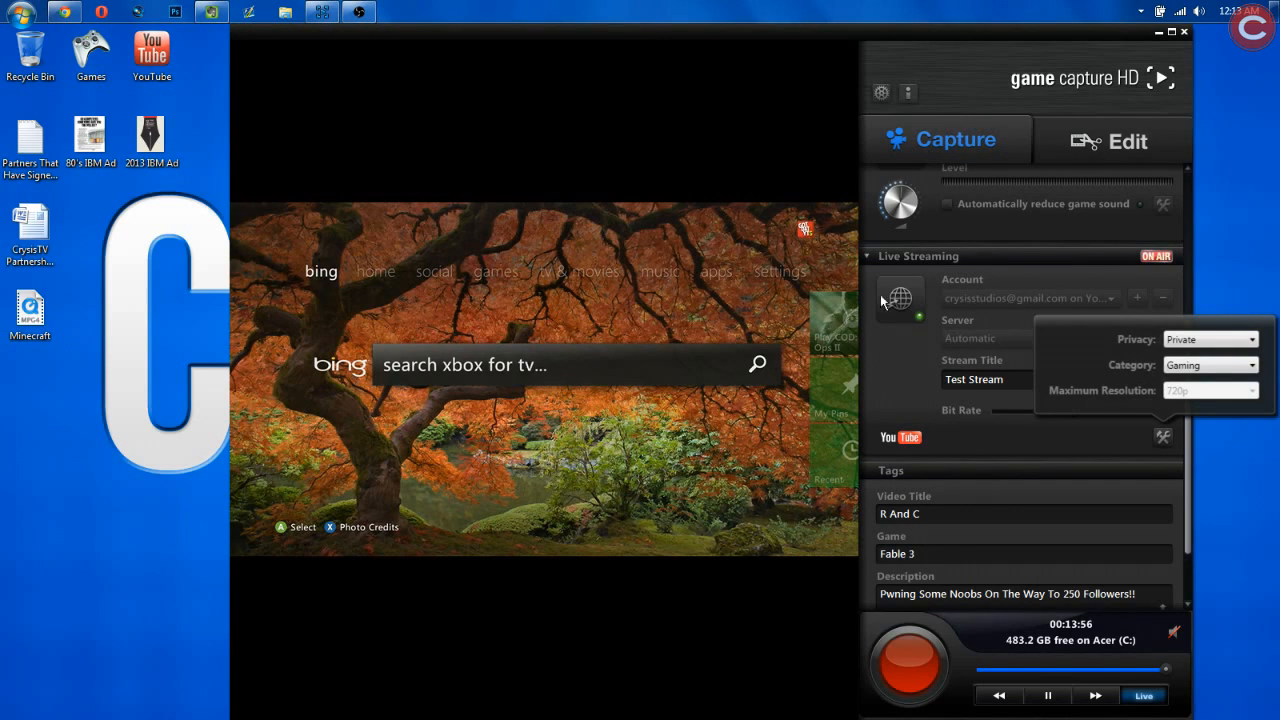
mouse_move(64, 11)
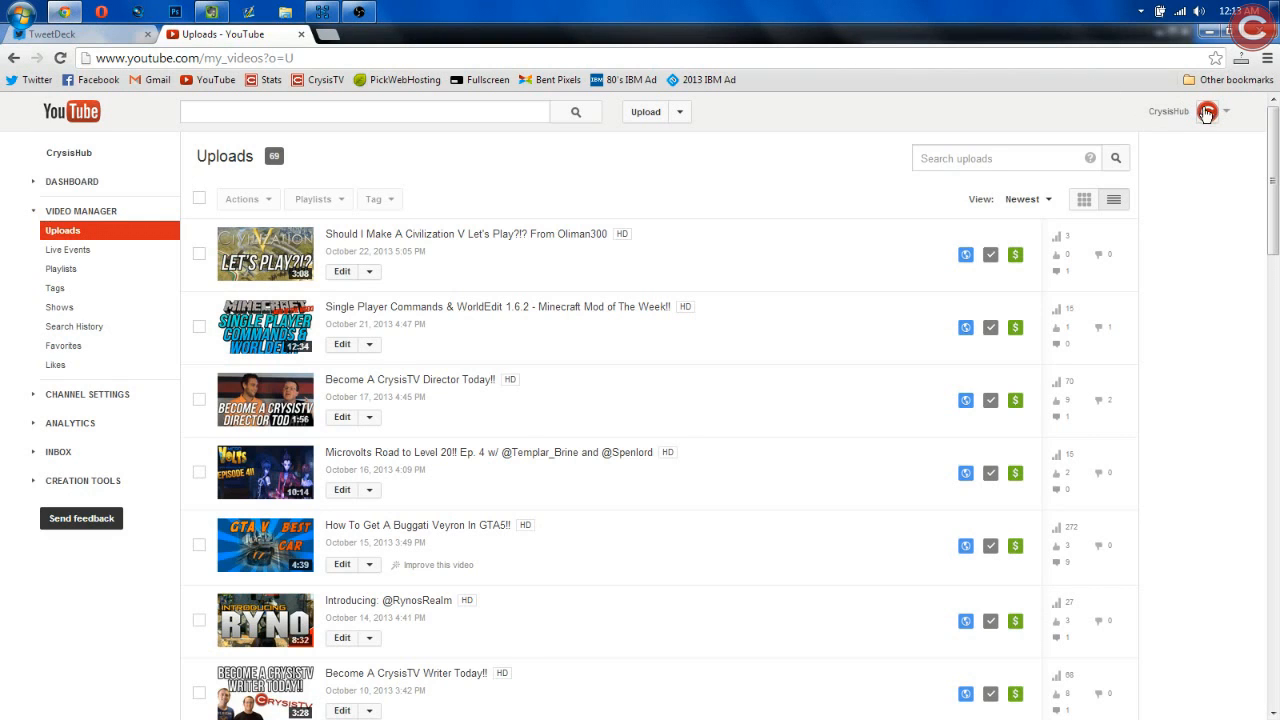
Step: Go to Live Events, view Test Stream's settings, then open its Live Control Room
click(1207, 111)
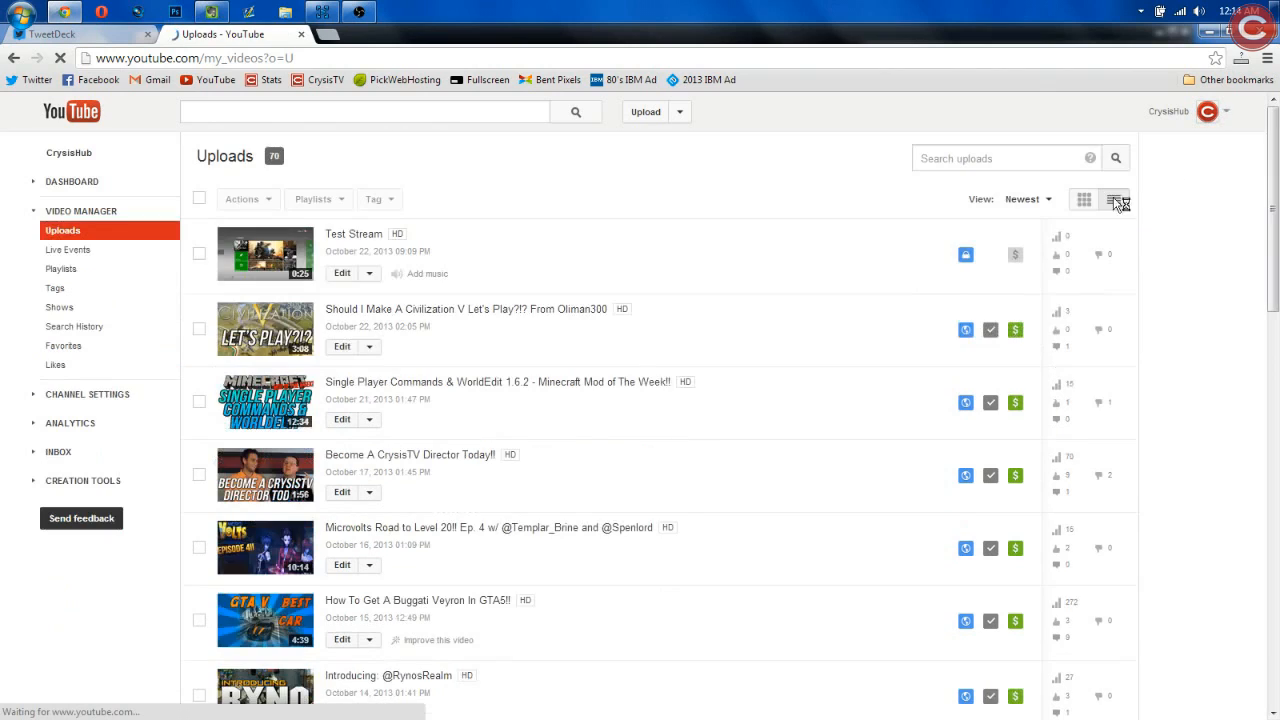
click(70, 249)
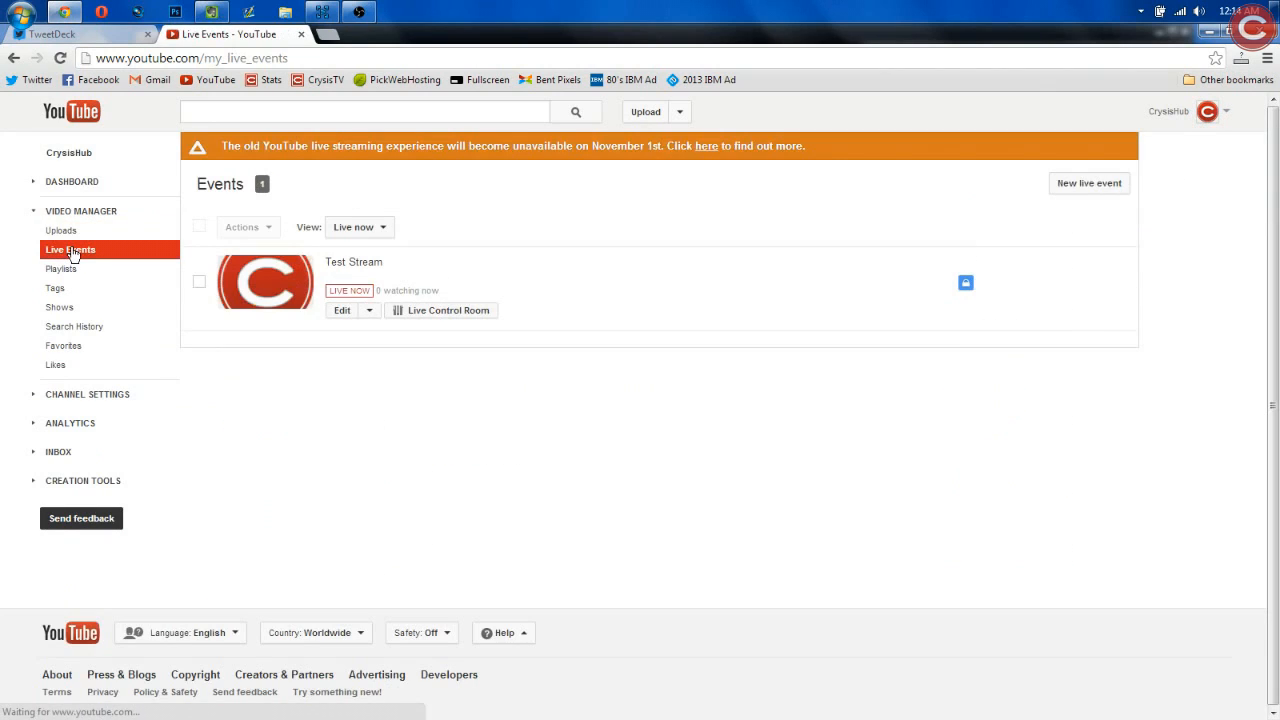
mouse_move(555, 427)
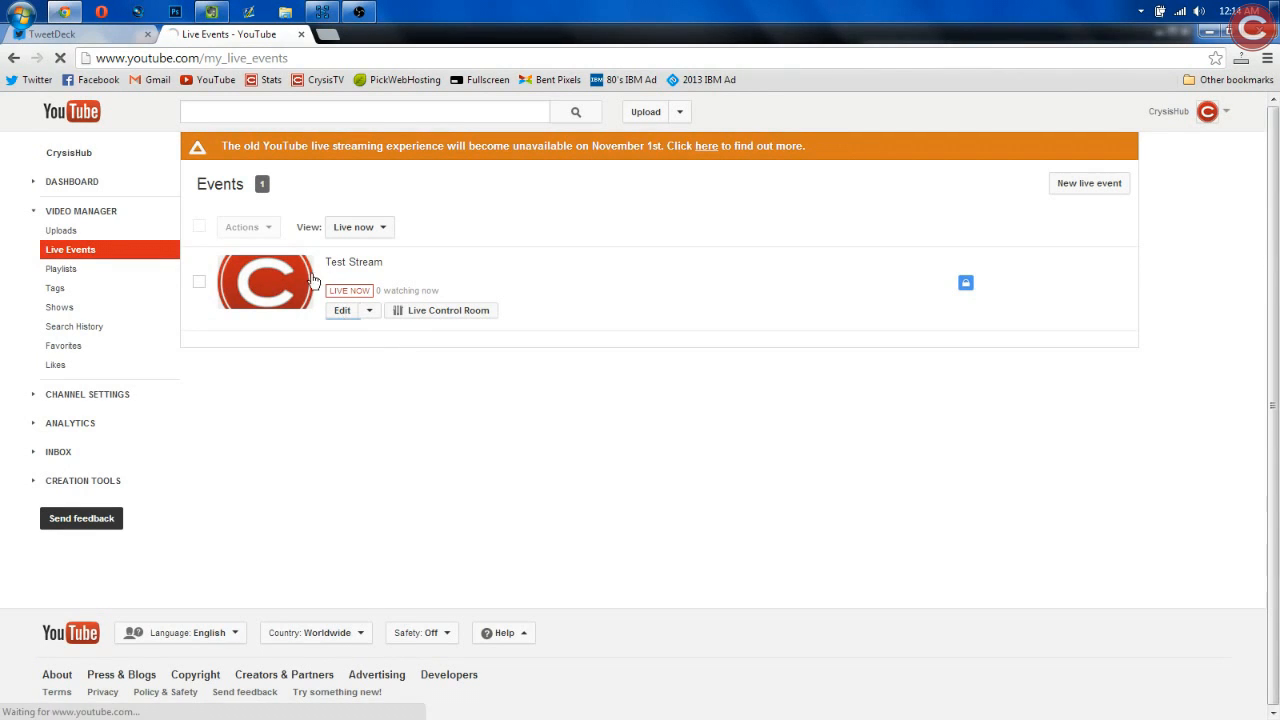
click(342, 310)
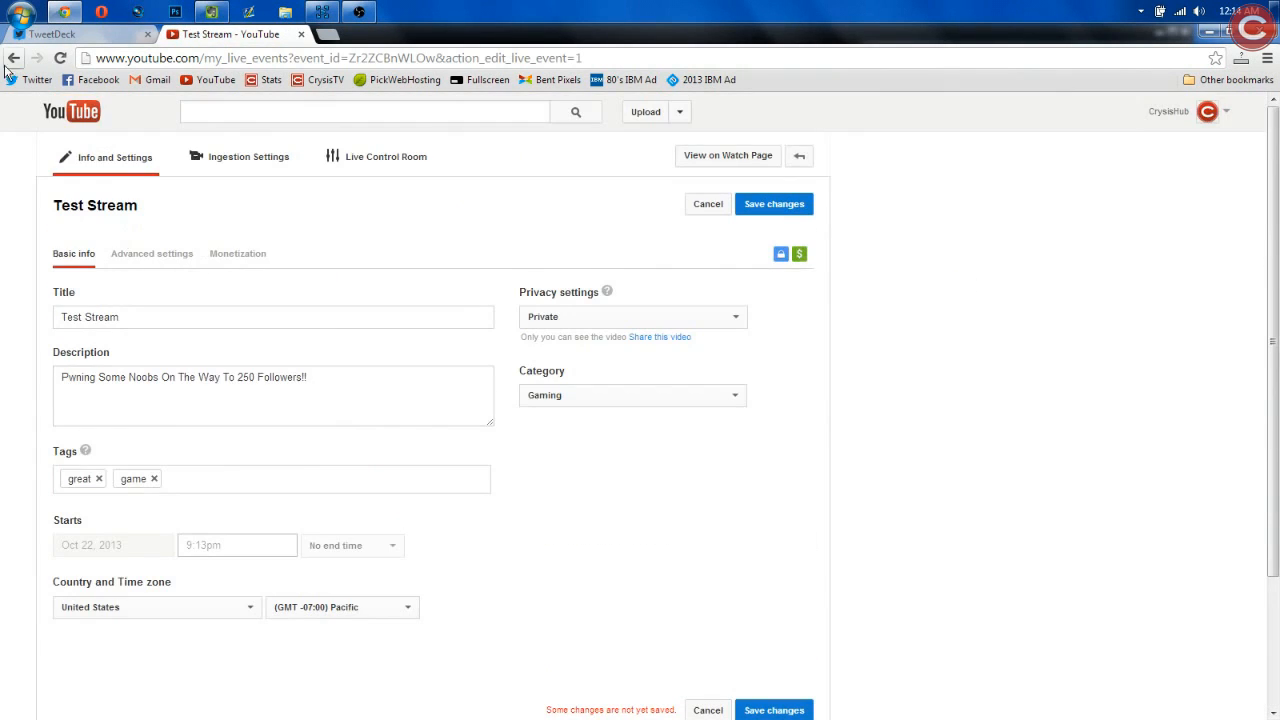
click(13, 57)
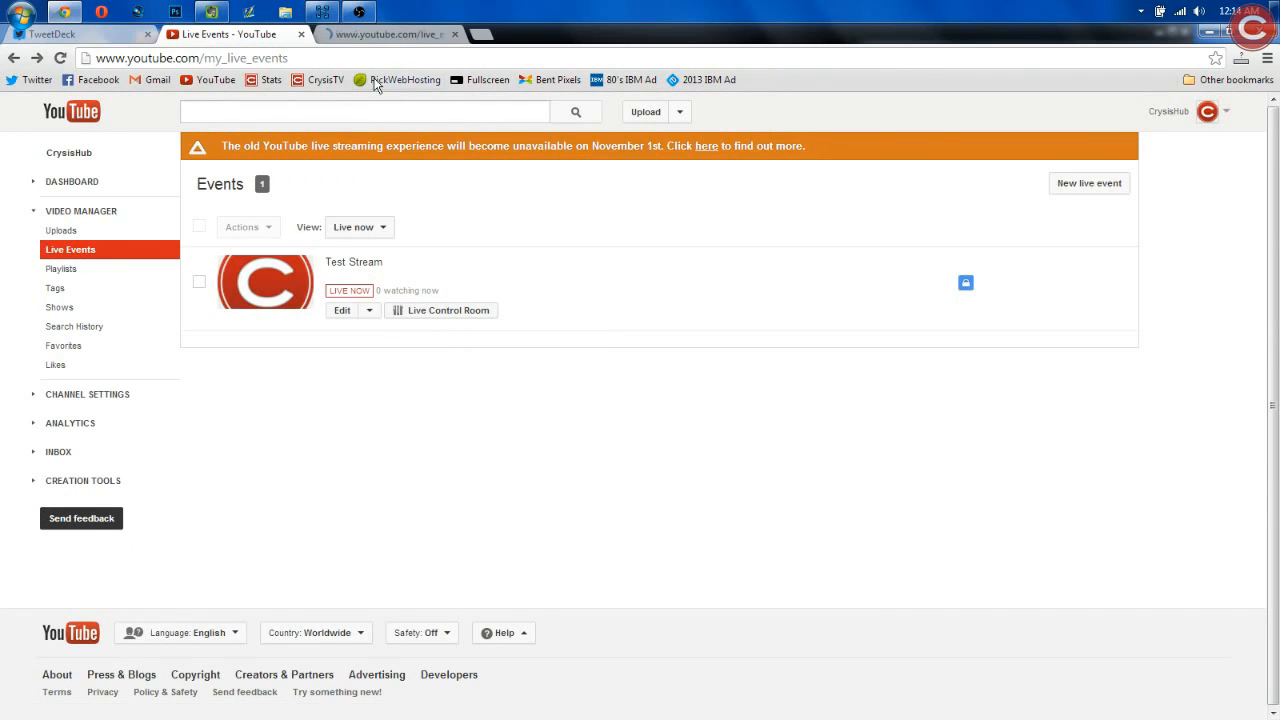
click(441, 310)
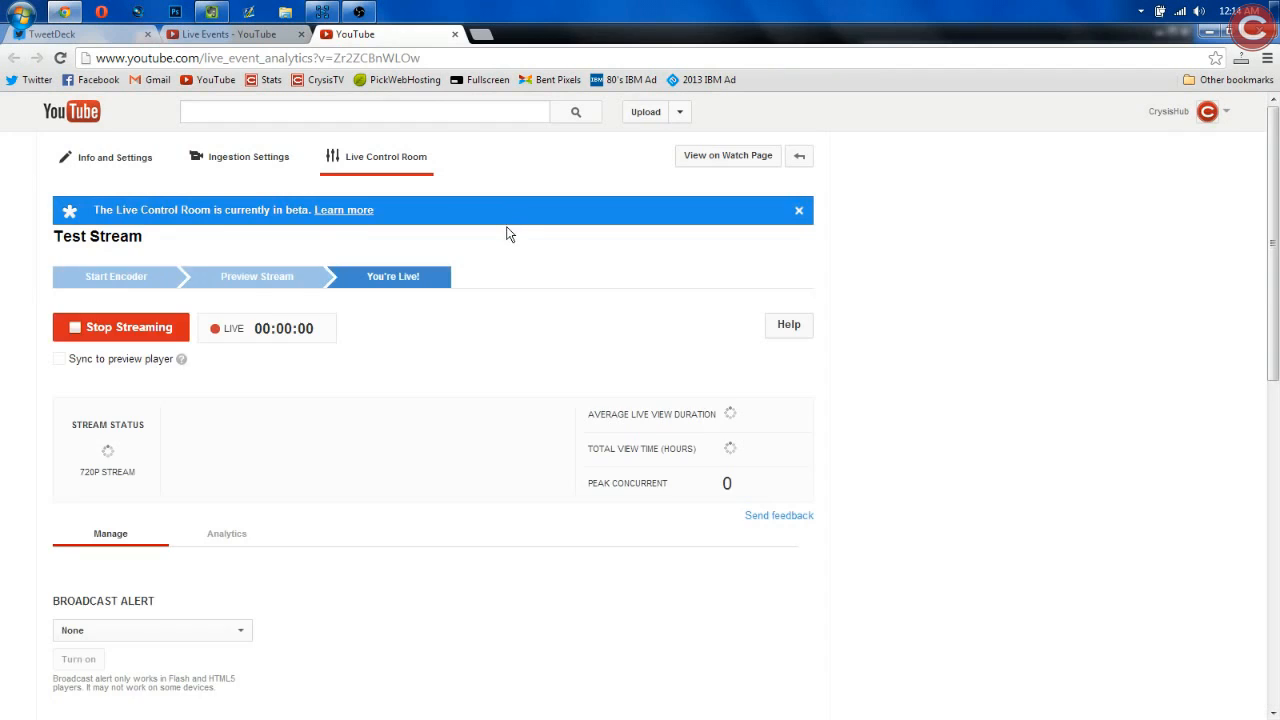
scroll(down, 3)
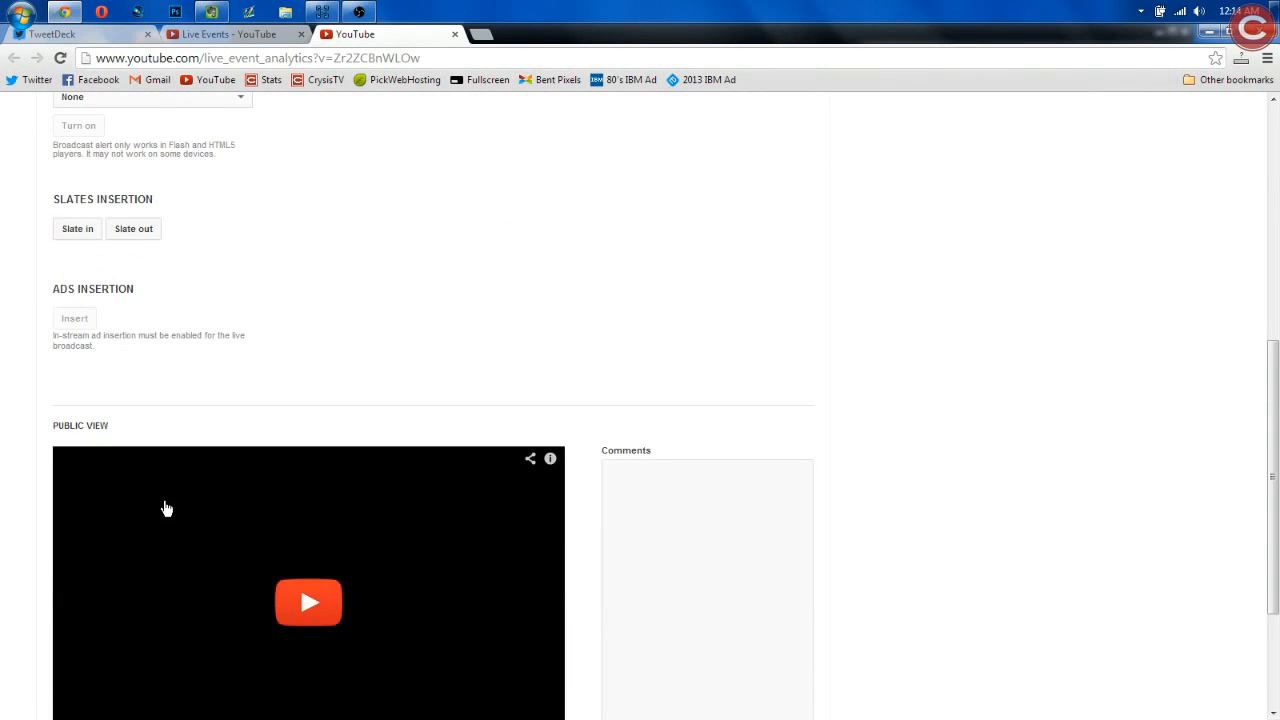
scroll(down, 3)
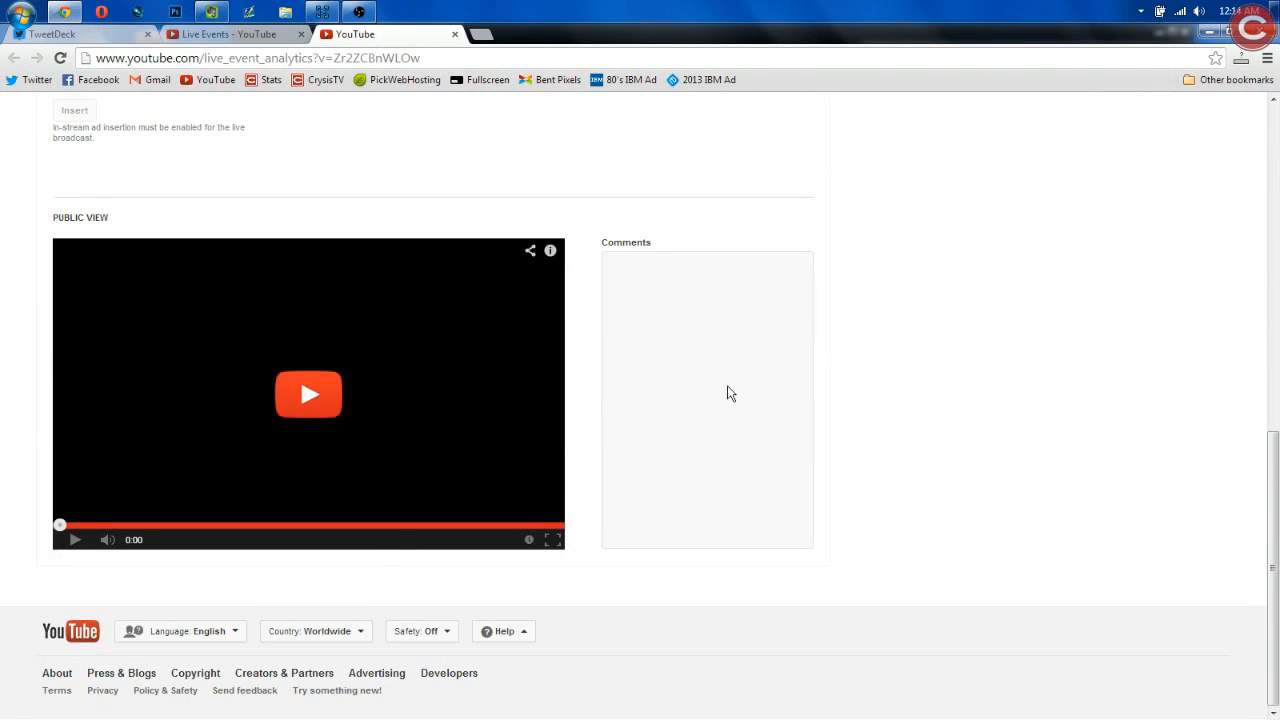
scroll(up, 3)
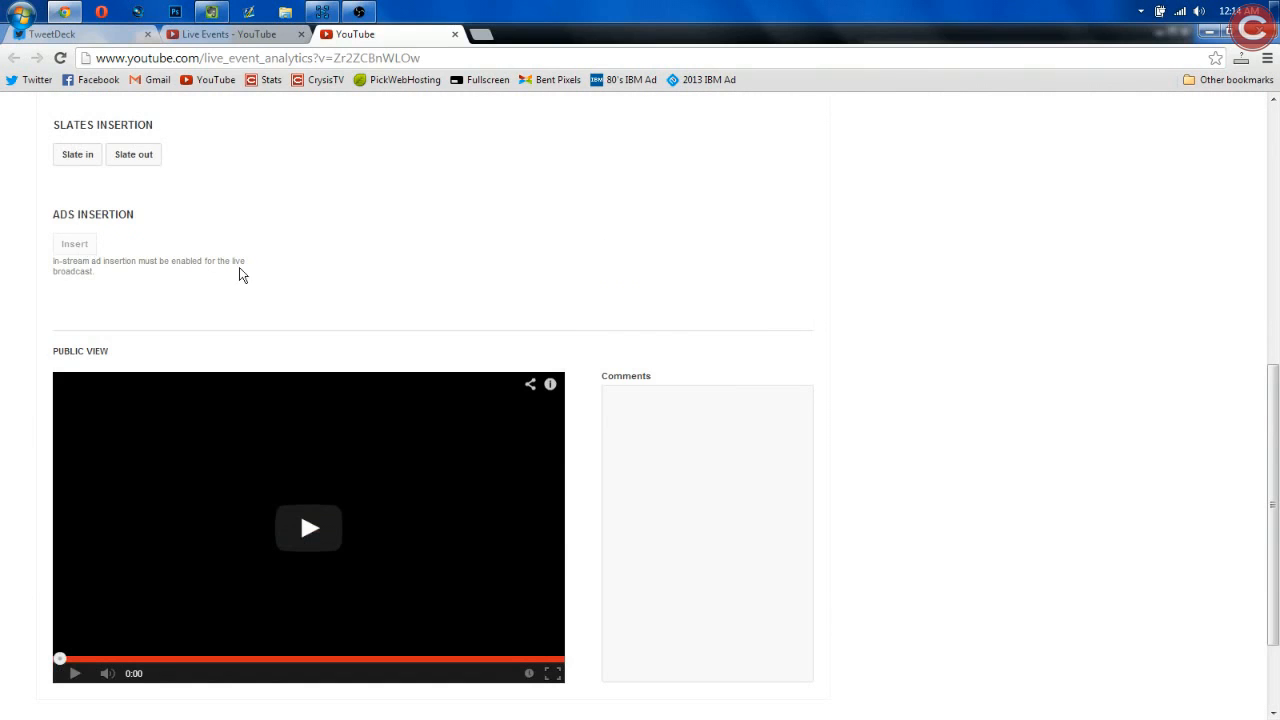
scroll(up, 3)
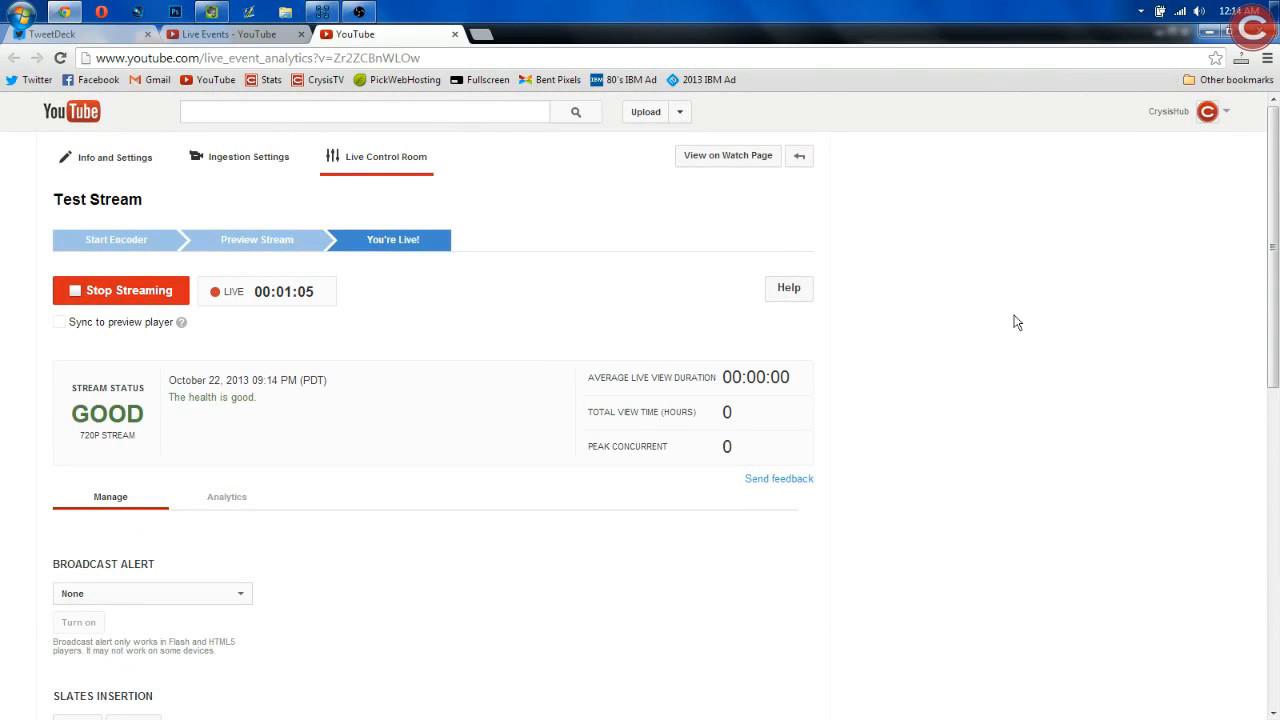
click(310, 57)
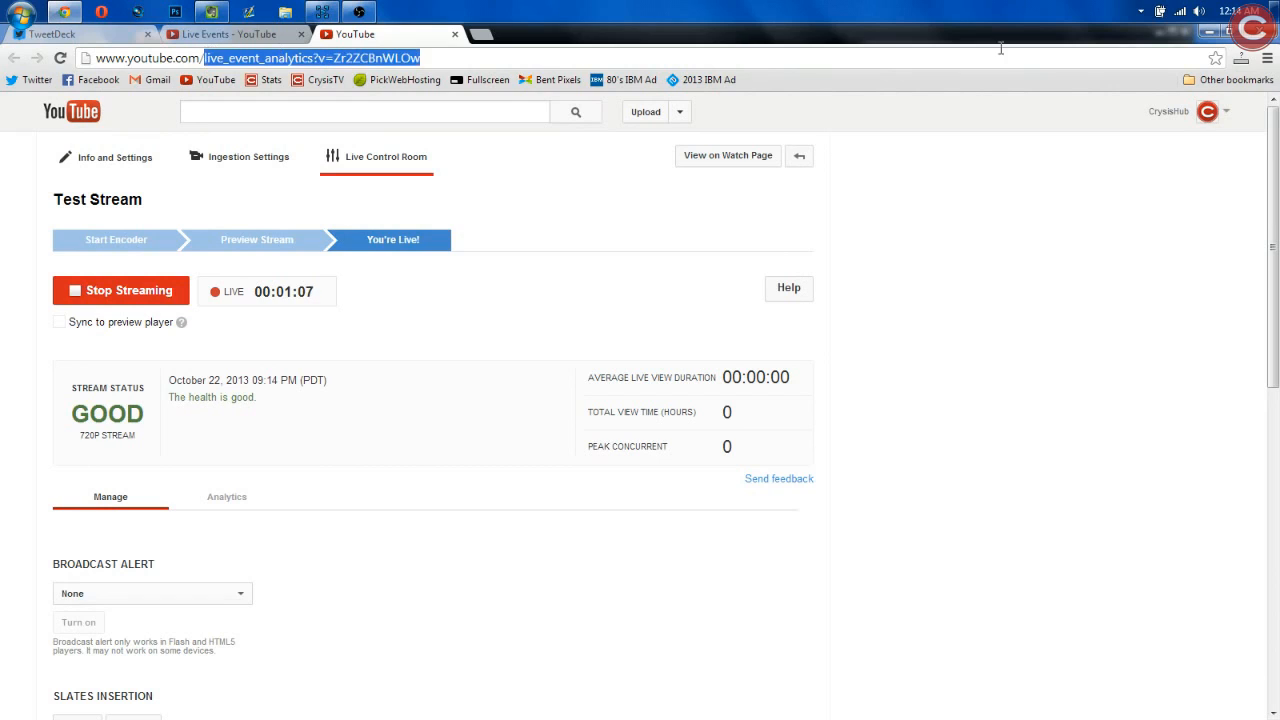
mouse_move(1000, 51)
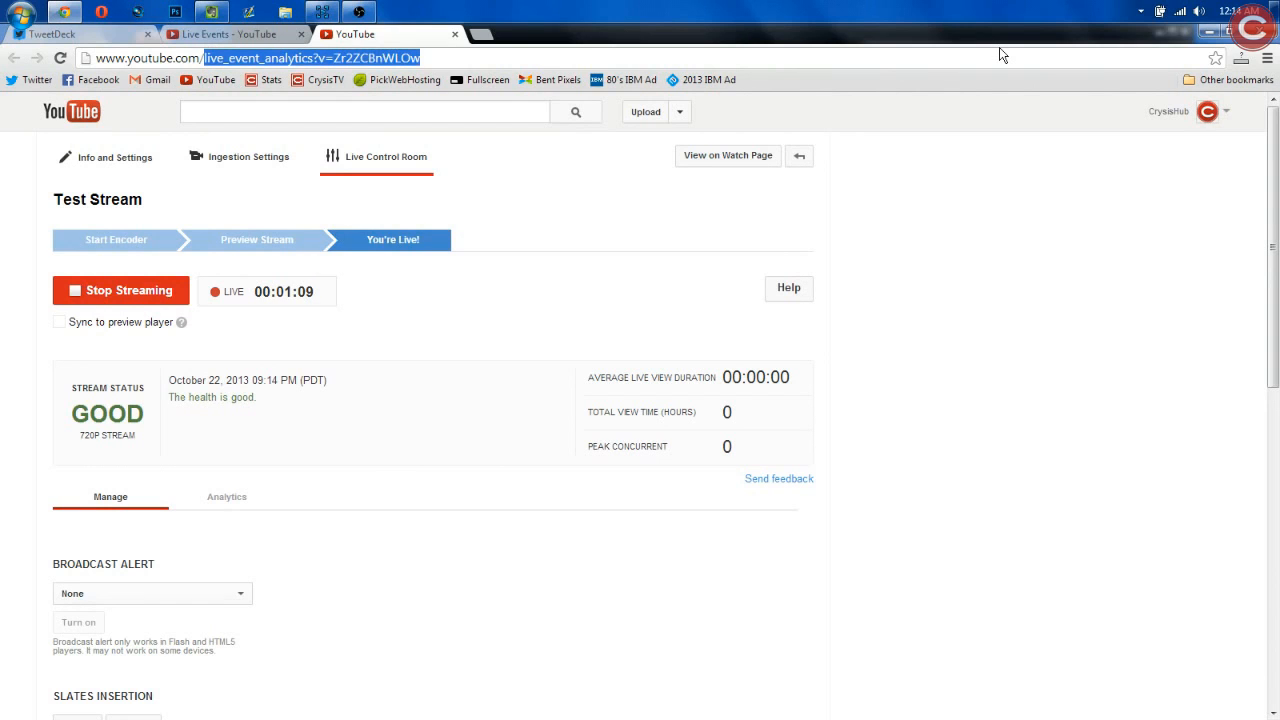
text(www.youtube.com/account)
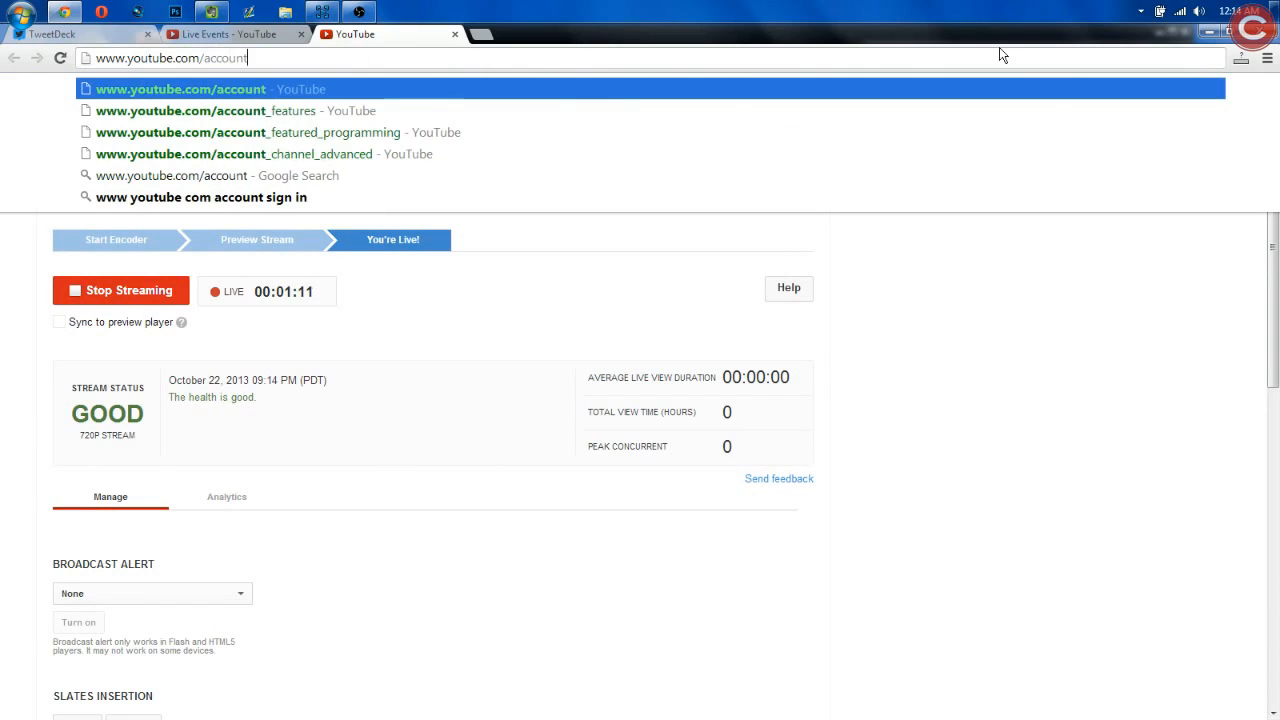
text(_features)
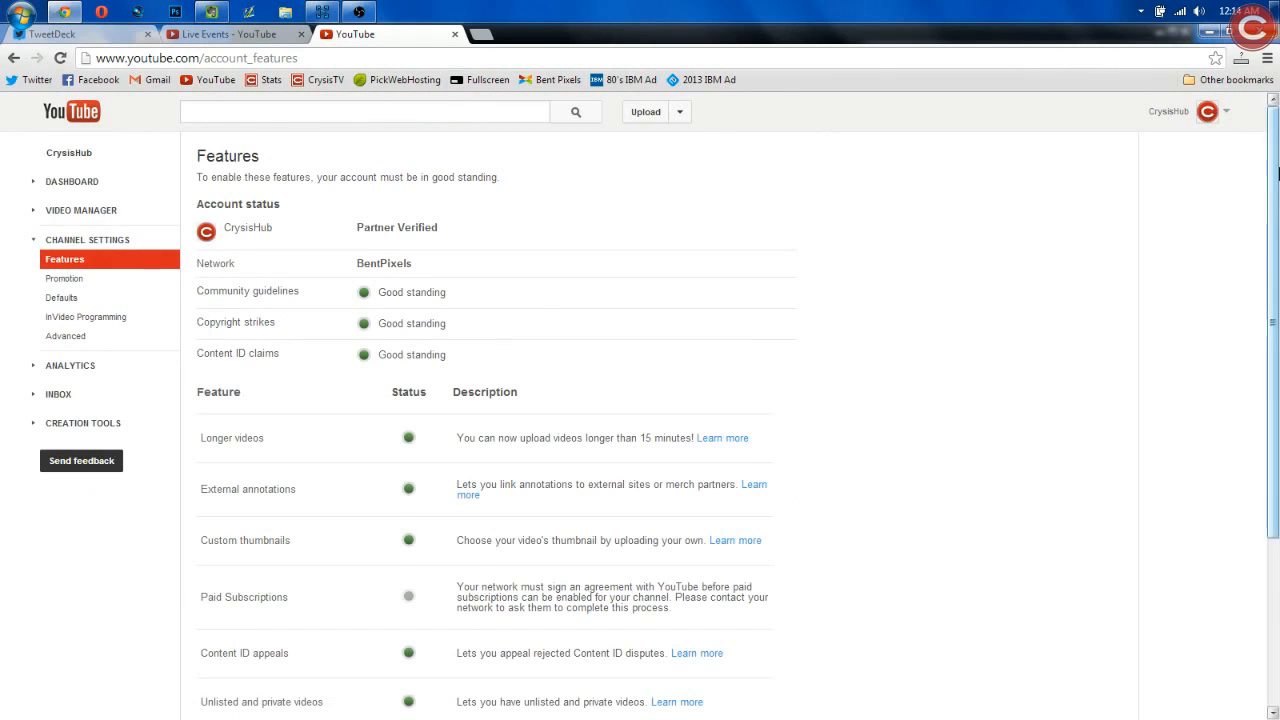
scroll(down, 3)
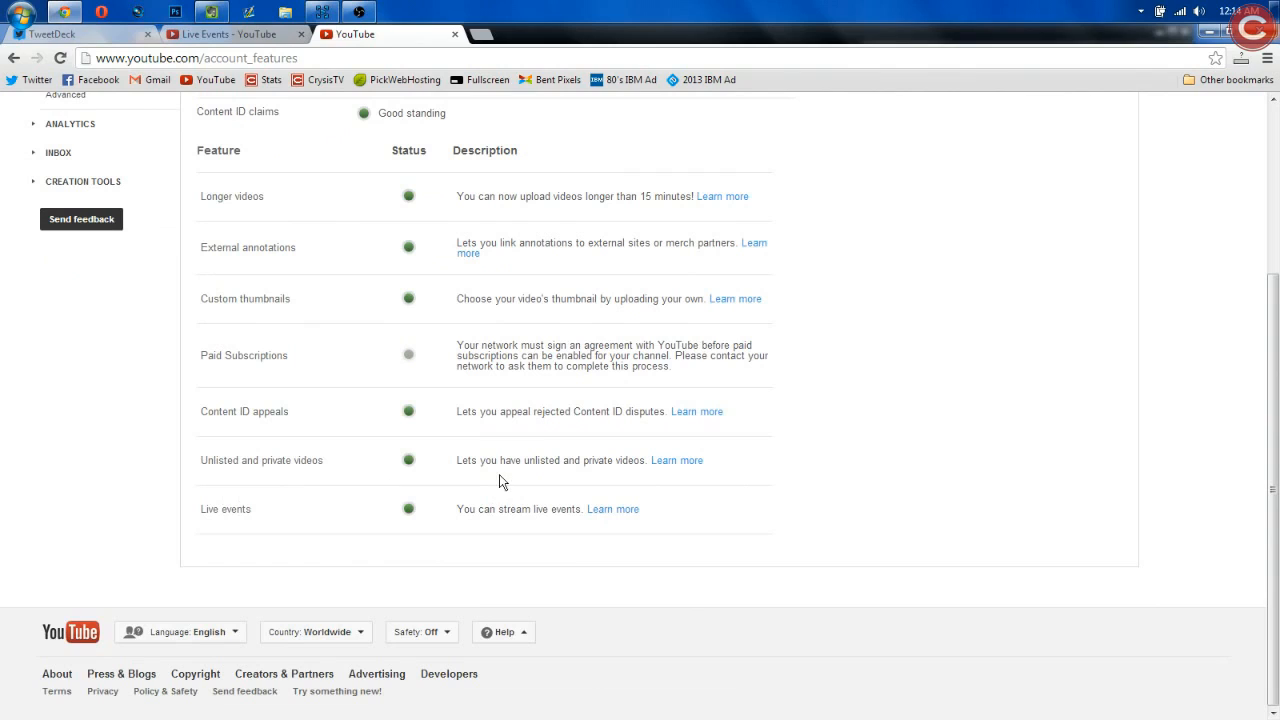
mouse_move(503, 498)
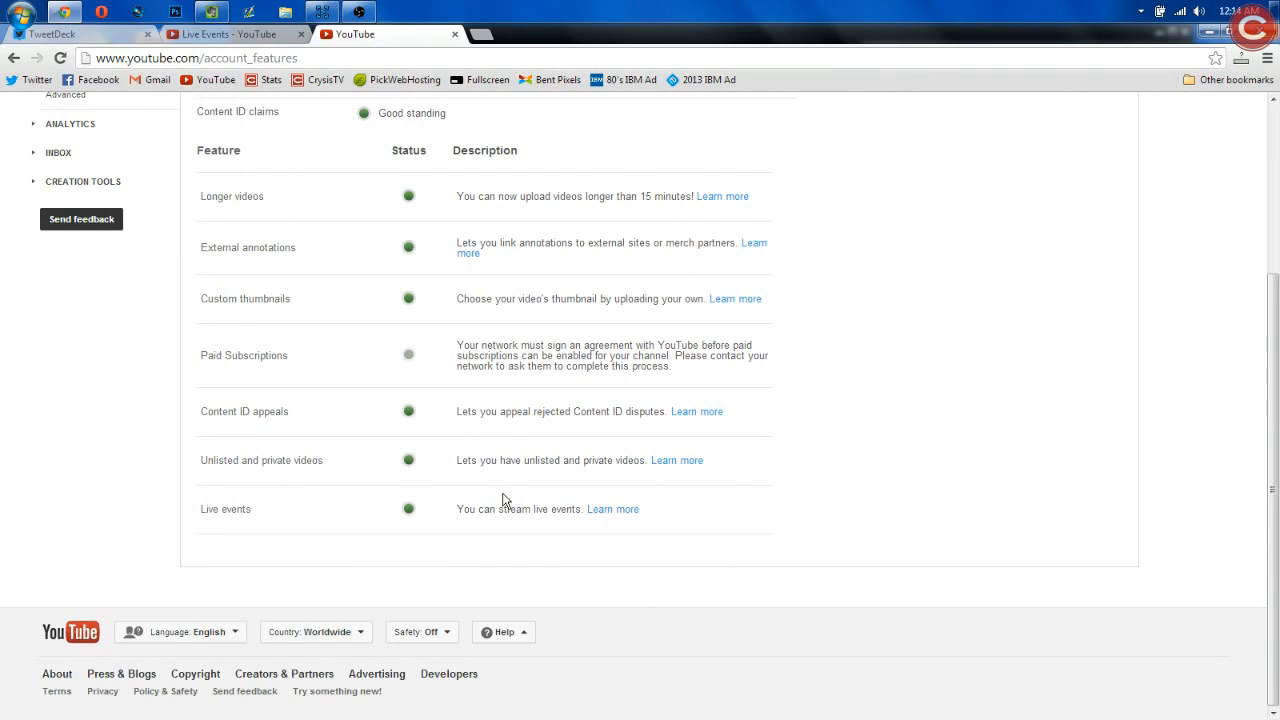
mouse_move(573, 507)
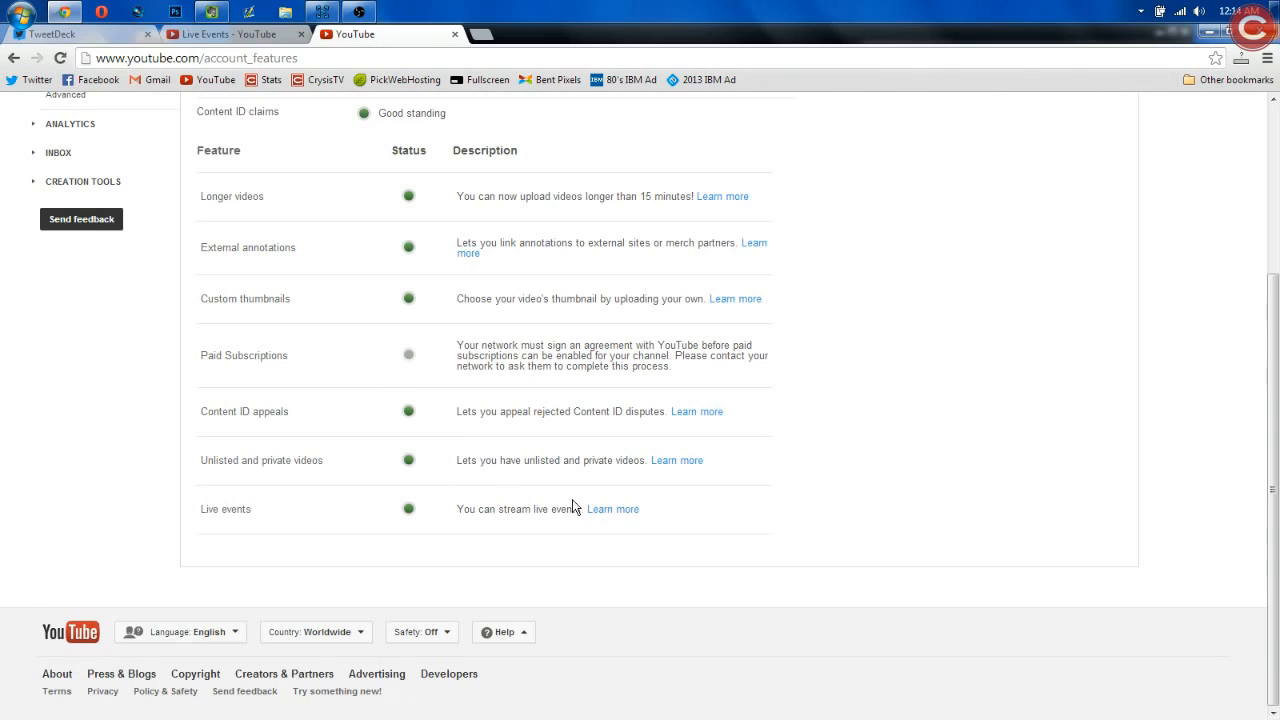
mouse_move(336, 440)
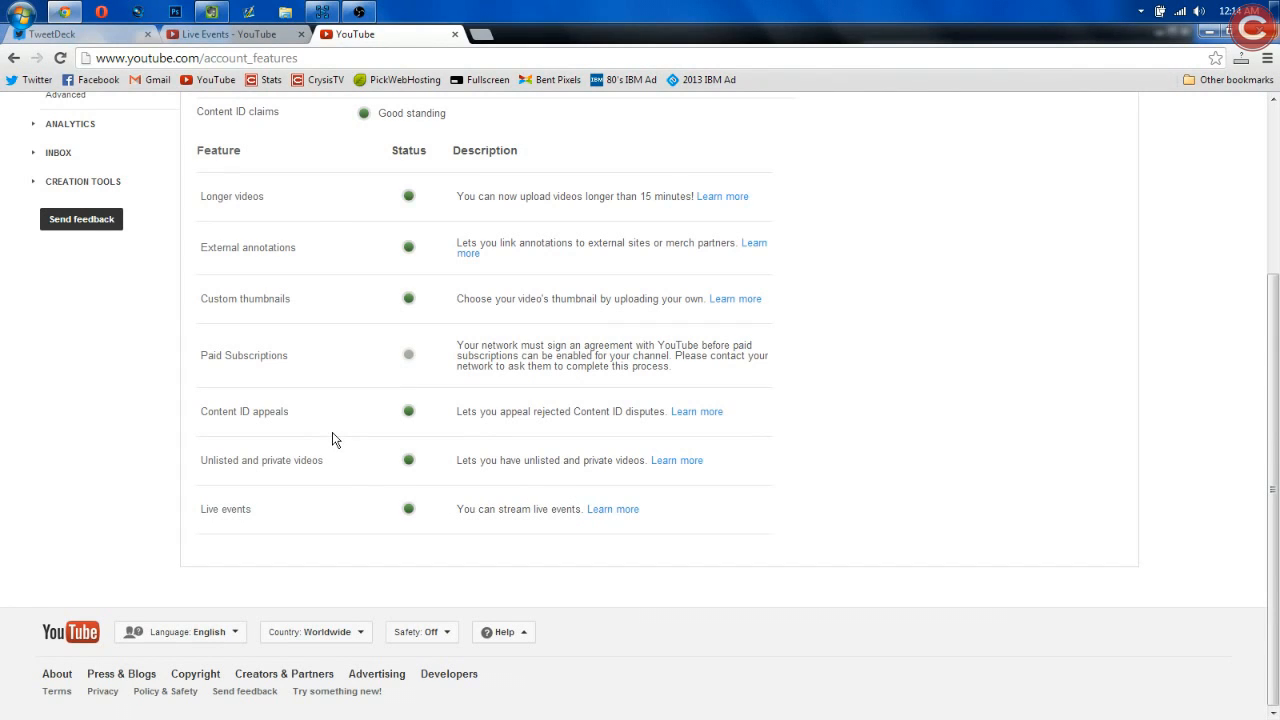
mouse_move(360, 498)
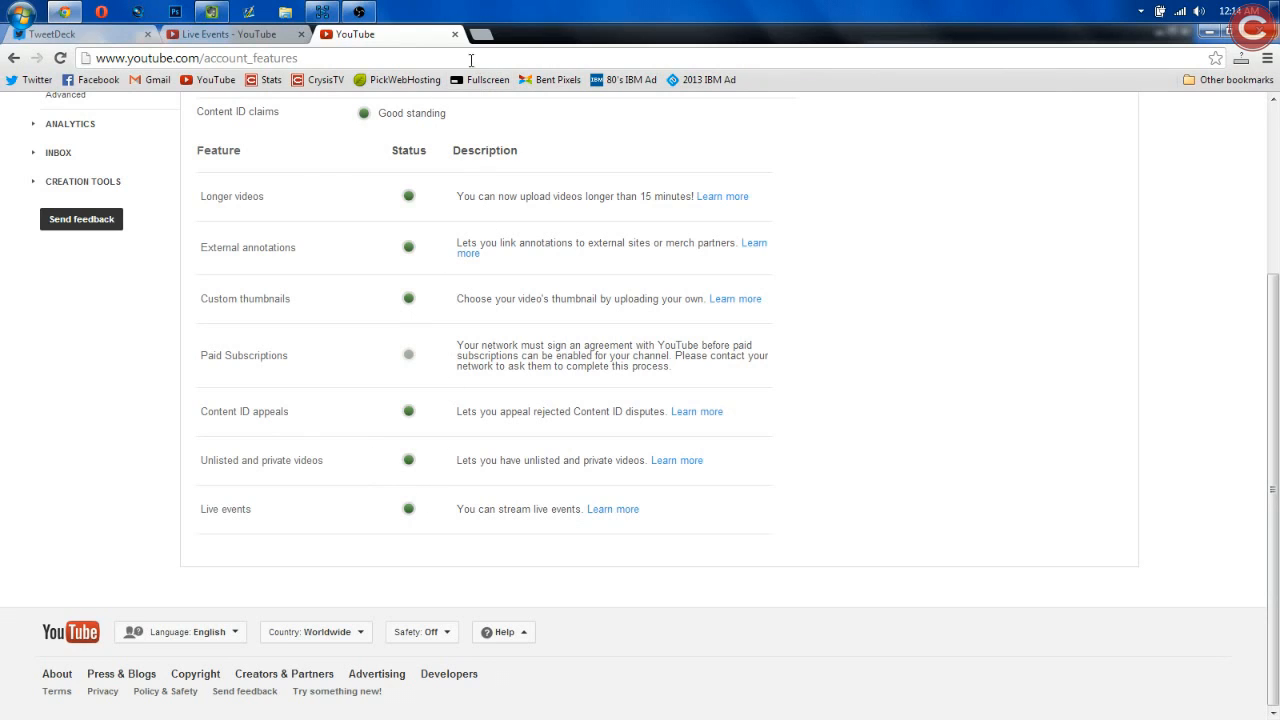
mouse_move(1200, 12)
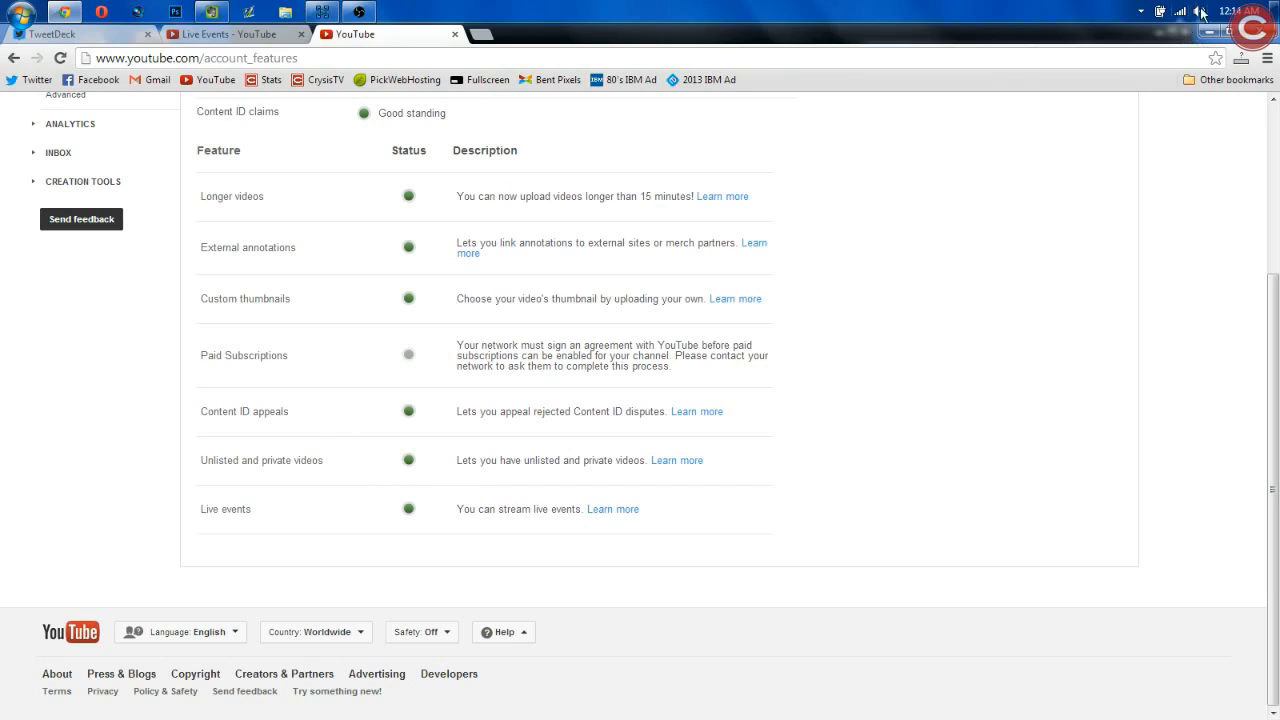